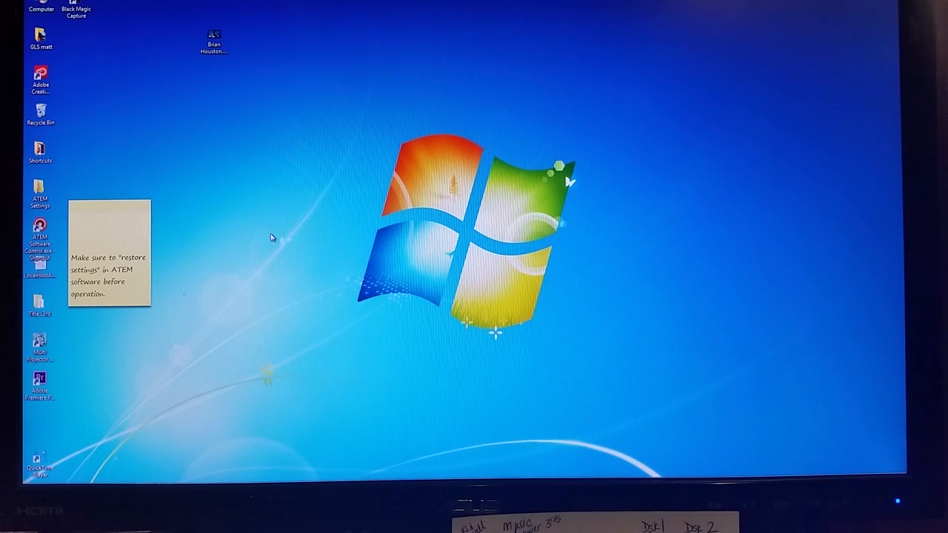
pyautogui.moveTo(195, 226)
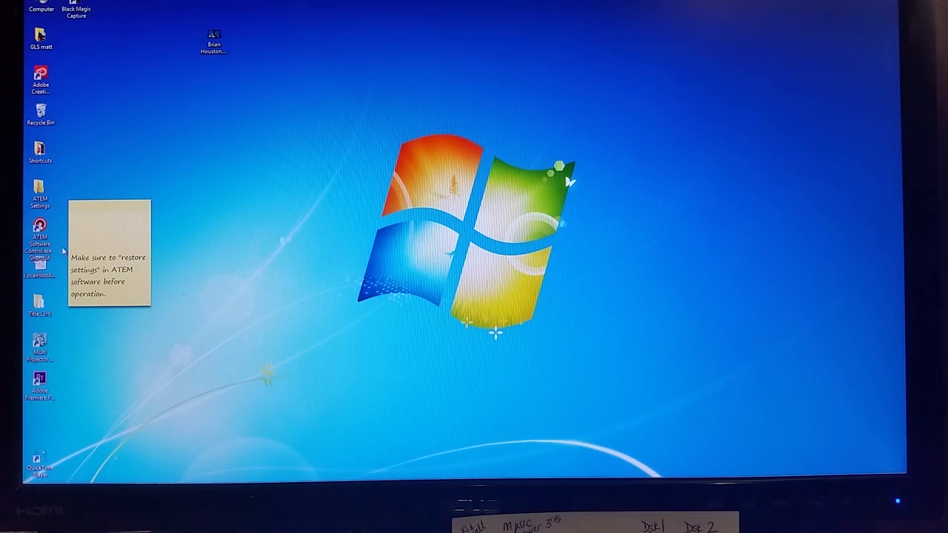
# Step: Launch ATEM Software Control from its desktop shortcut
pyautogui.doubleClick(37, 229)
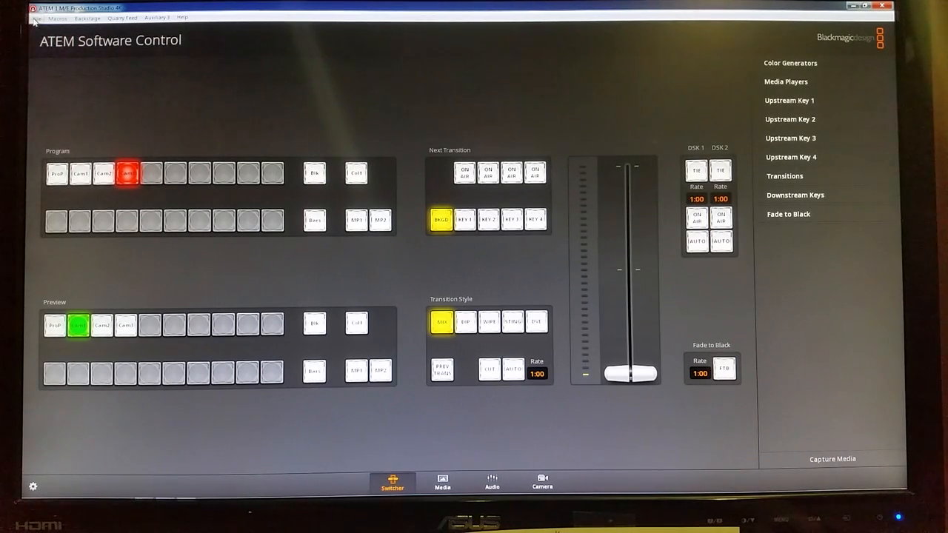
# Step: Restore all switcher settings from the NCC Default .xml file
pyautogui.click(35, 17)
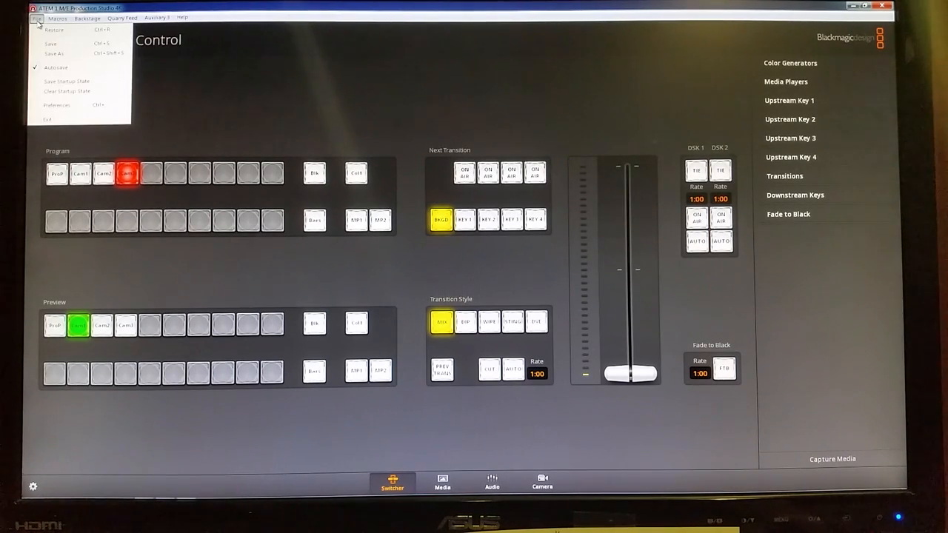
pyautogui.moveTo(64, 31)
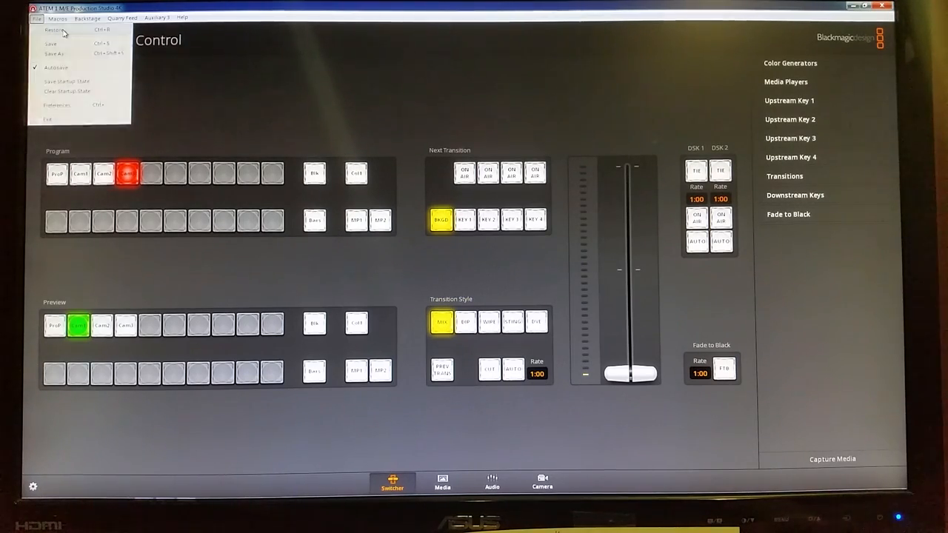
pyautogui.click(53, 31)
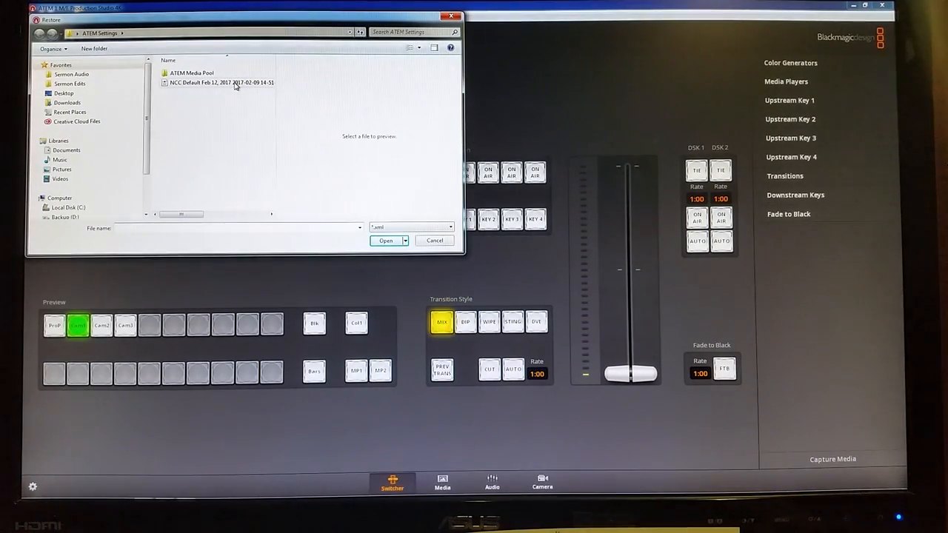
pyautogui.moveTo(236, 85)
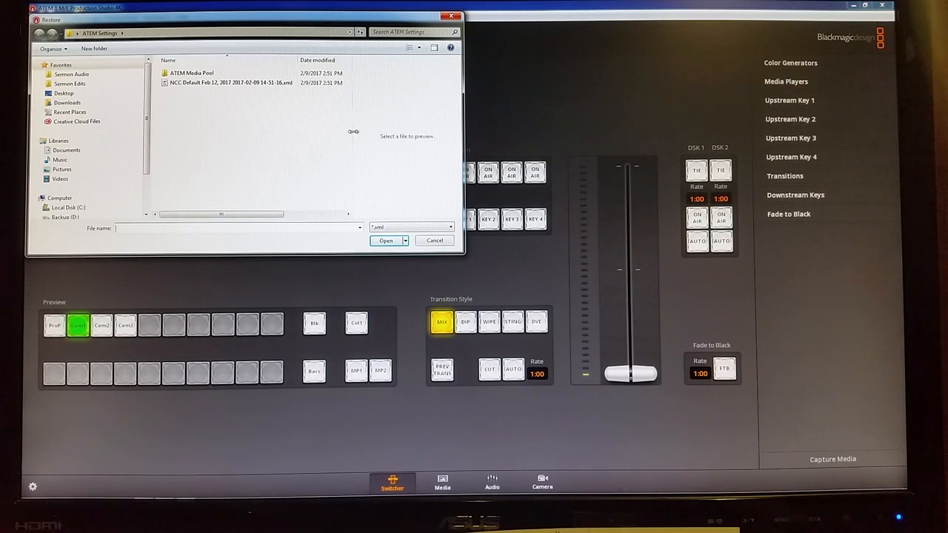
pyautogui.click(222, 82)
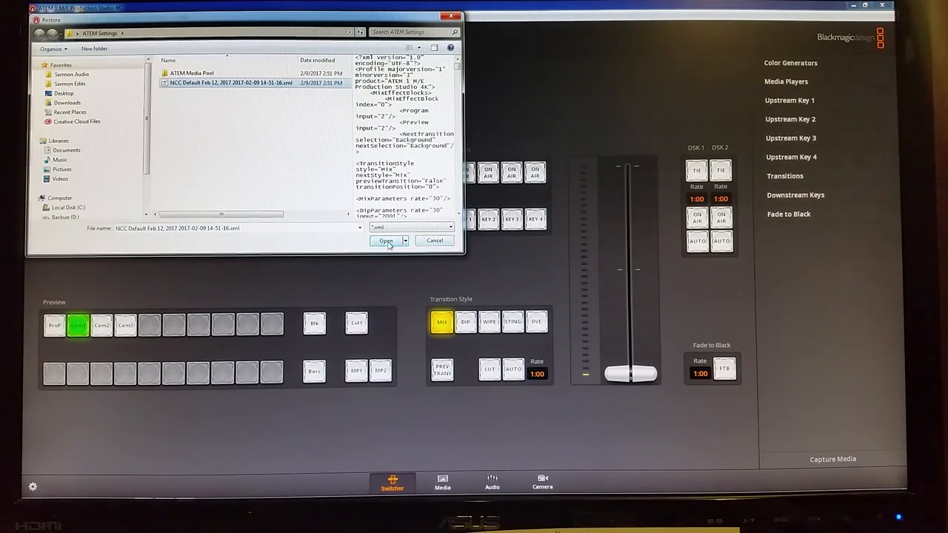
pyautogui.click(386, 240)
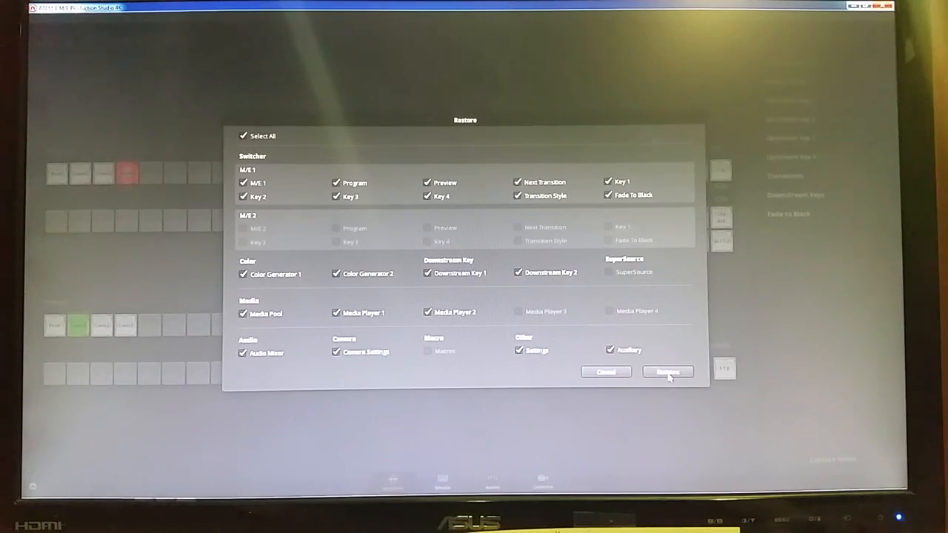
pyautogui.click(669, 372)
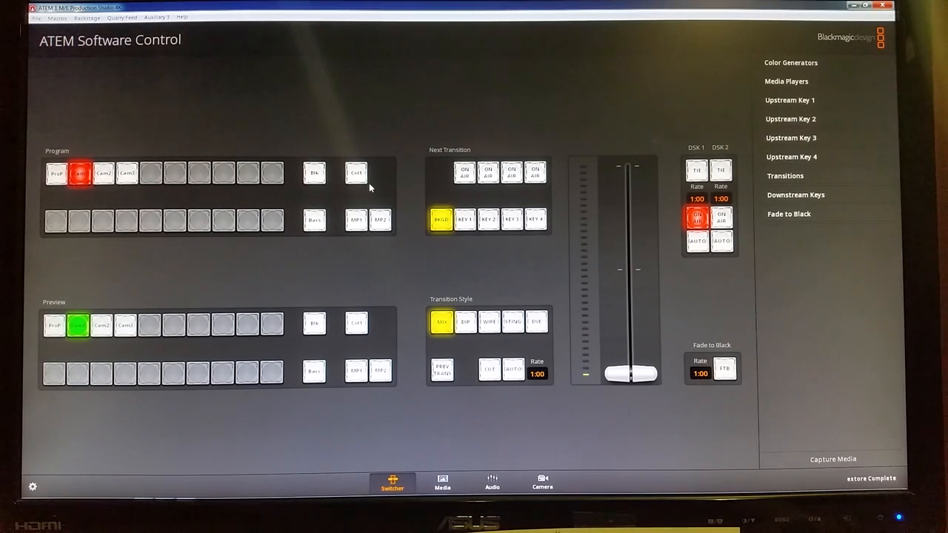
pyautogui.moveTo(206, 133)
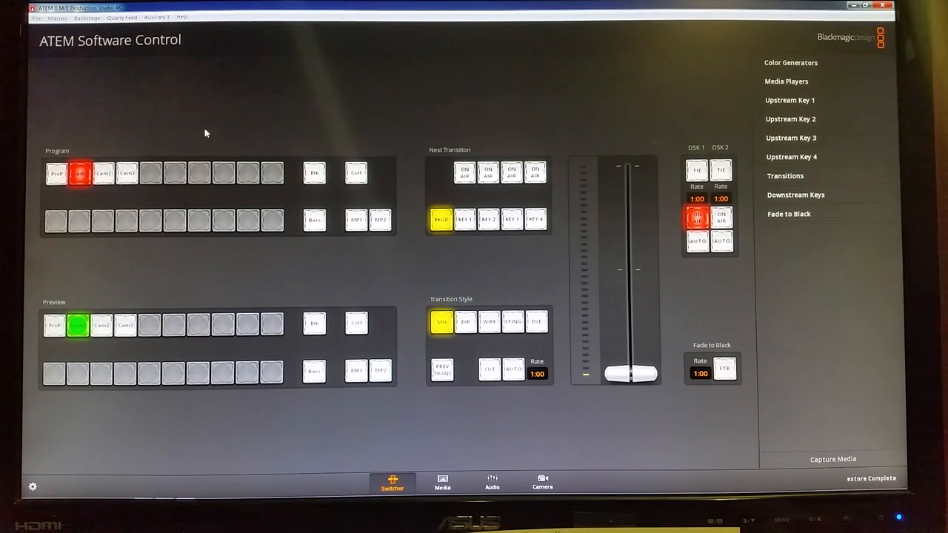
pyautogui.moveTo(417, 233)
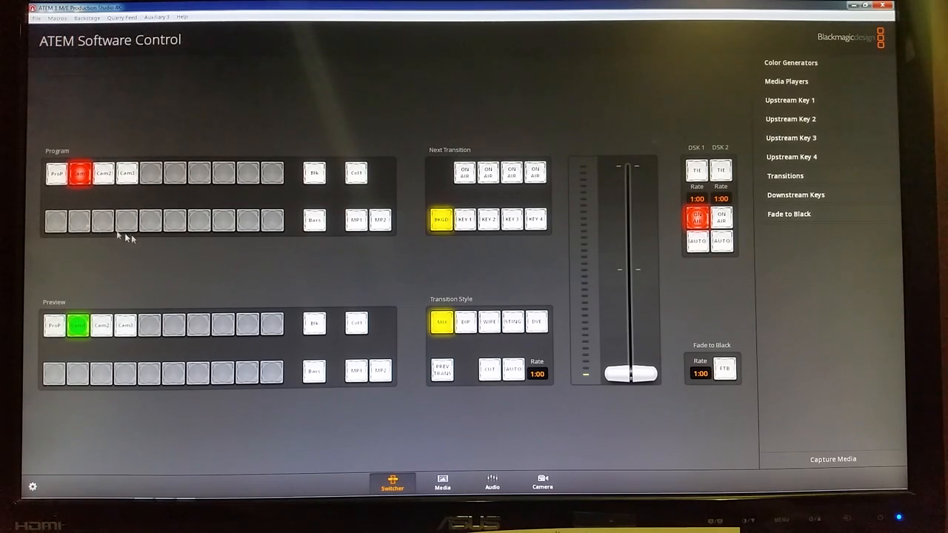
pyautogui.moveTo(124, 263)
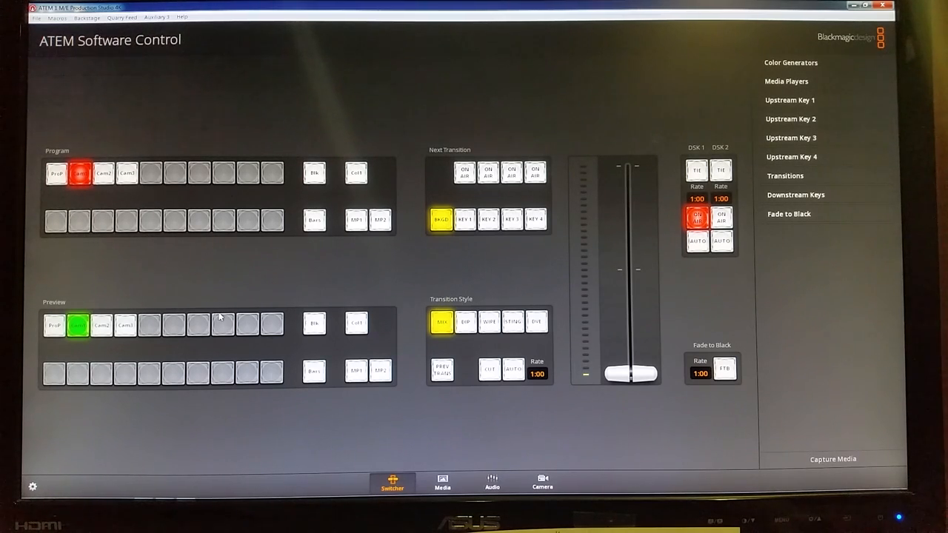
pyautogui.moveTo(193, 335)
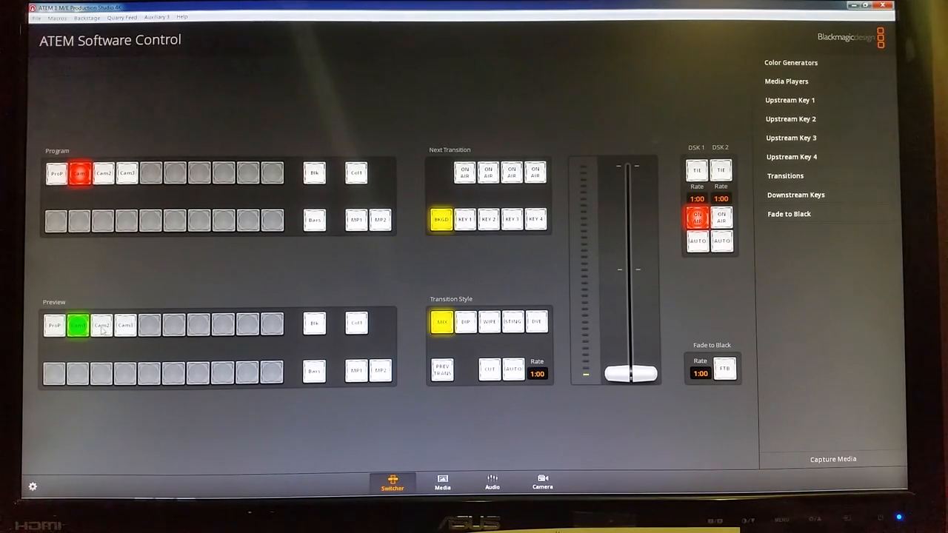
# Step: Cycle preview through Cam2, Cam3 and ProP, then program through Cam2 and ProP
pyautogui.click(102, 330)
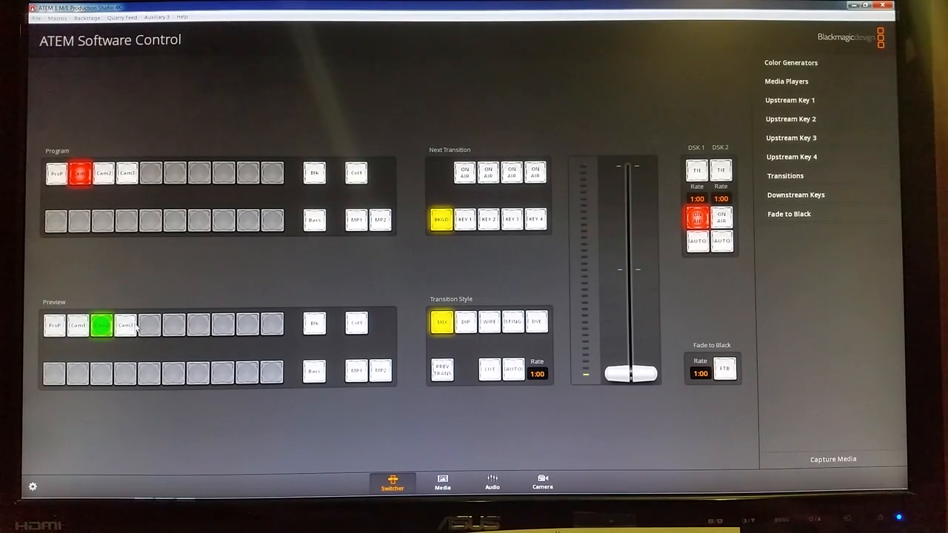
pyautogui.click(127, 325)
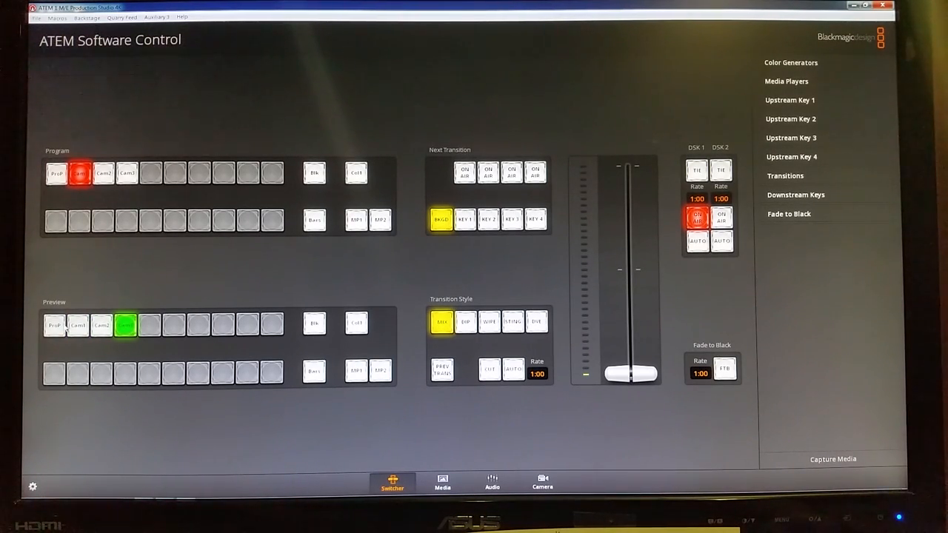
pyautogui.click(56, 328)
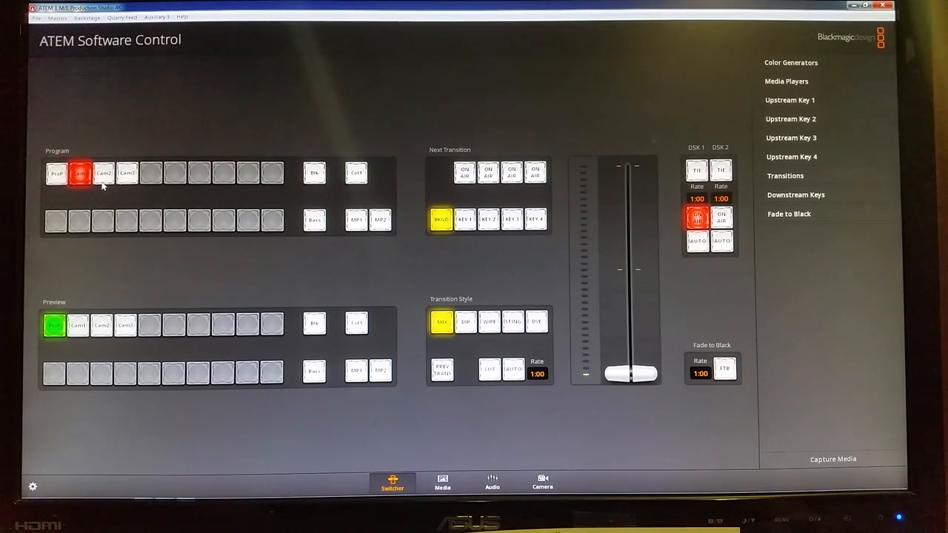
pyautogui.click(102, 172)
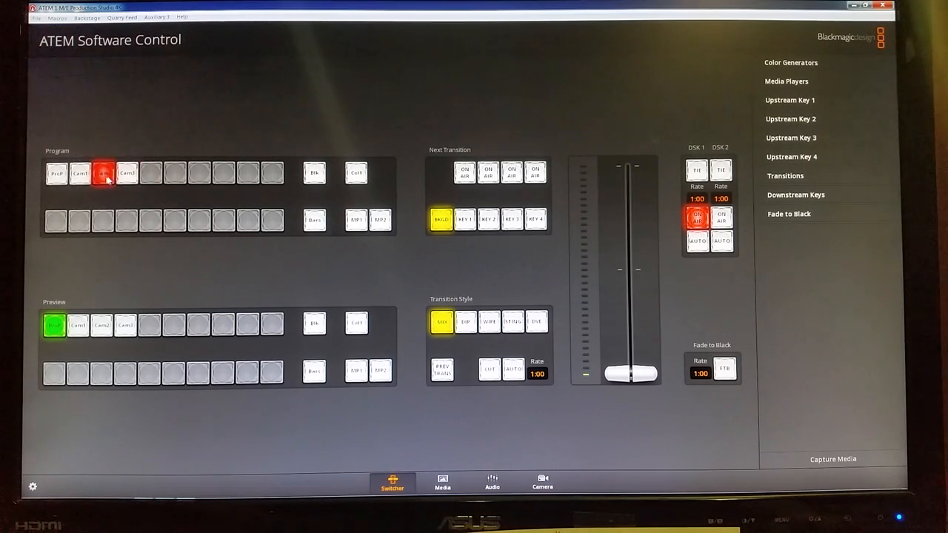
pyautogui.click(54, 173)
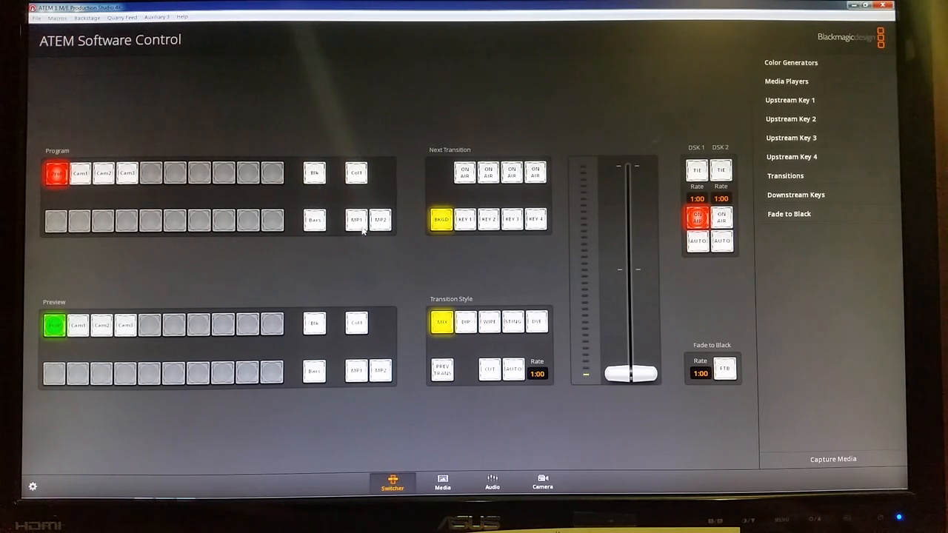
pyautogui.moveTo(385, 342)
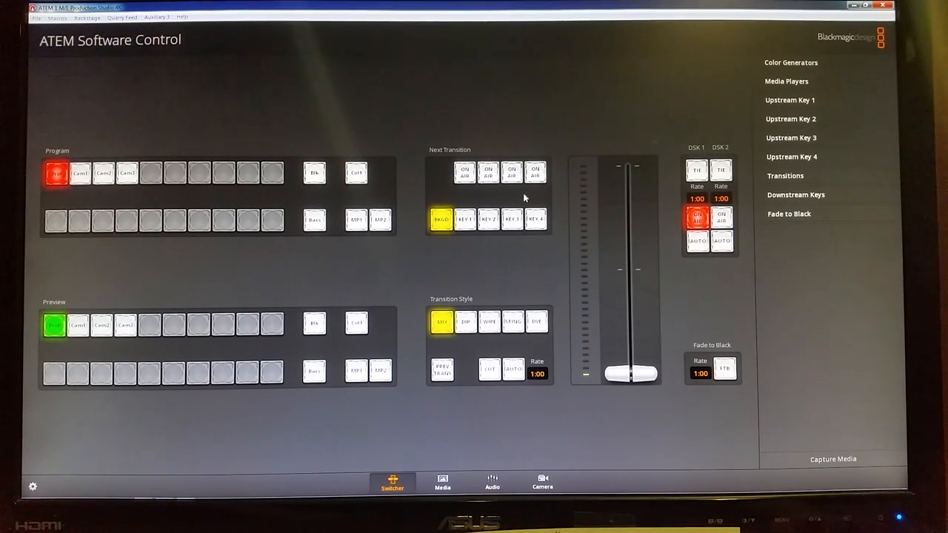
pyautogui.moveTo(491, 265)
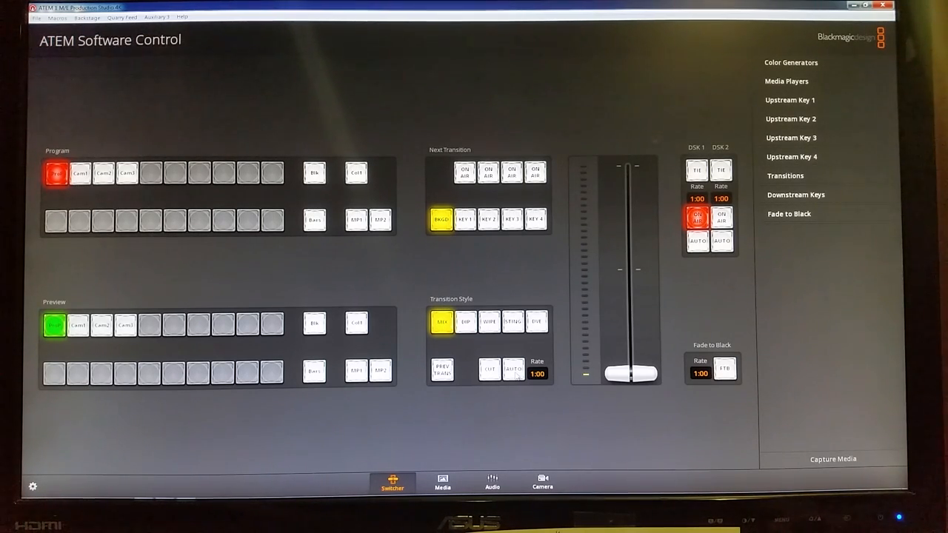
# Step: Transition Cam3 to program with the T-bar and select Cam3 on preview
pyautogui.moveTo(630, 373); pyautogui.dragTo(630, 165)
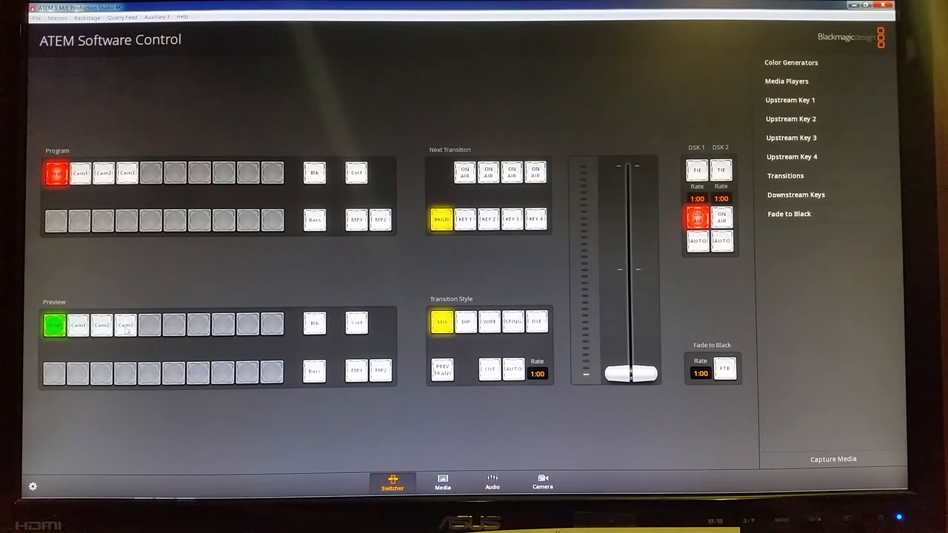
pyautogui.click(128, 328)
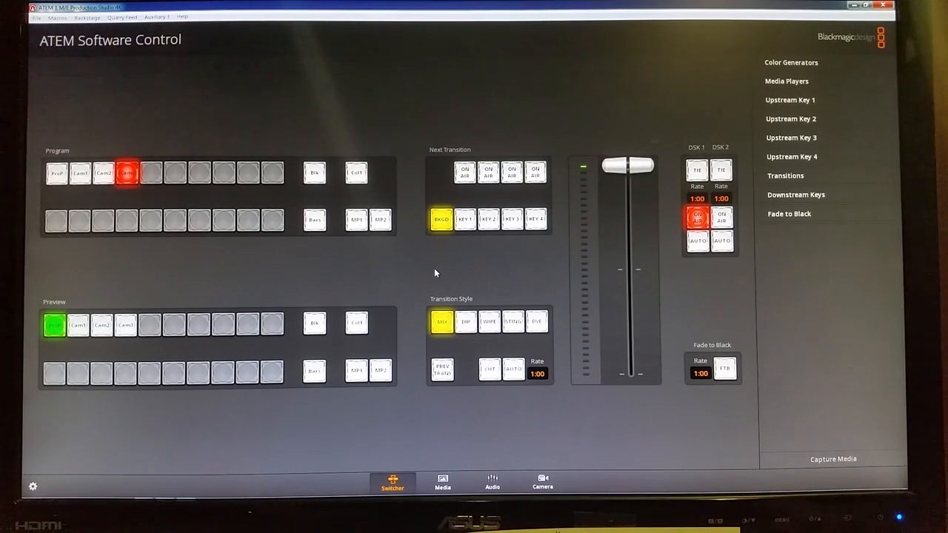
pyautogui.moveTo(485, 352)
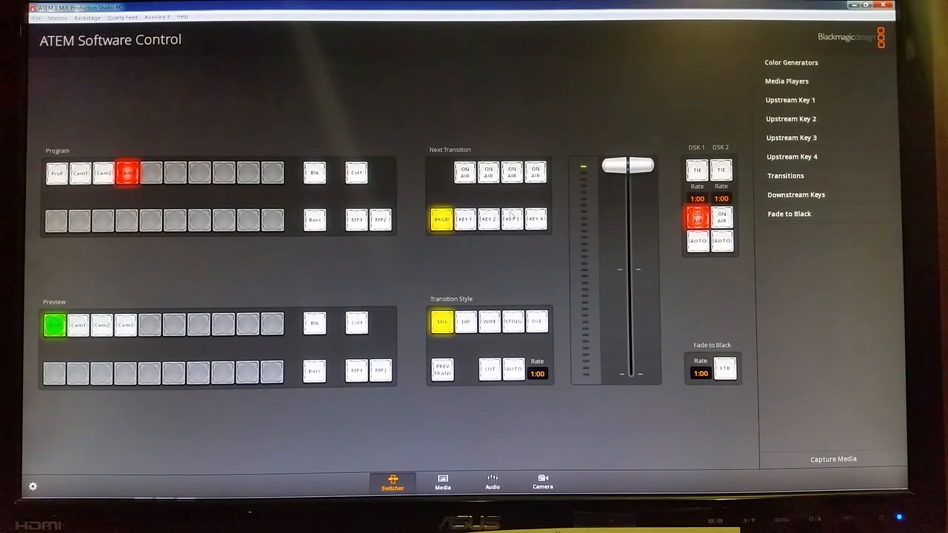
pyautogui.moveTo(799, 157)
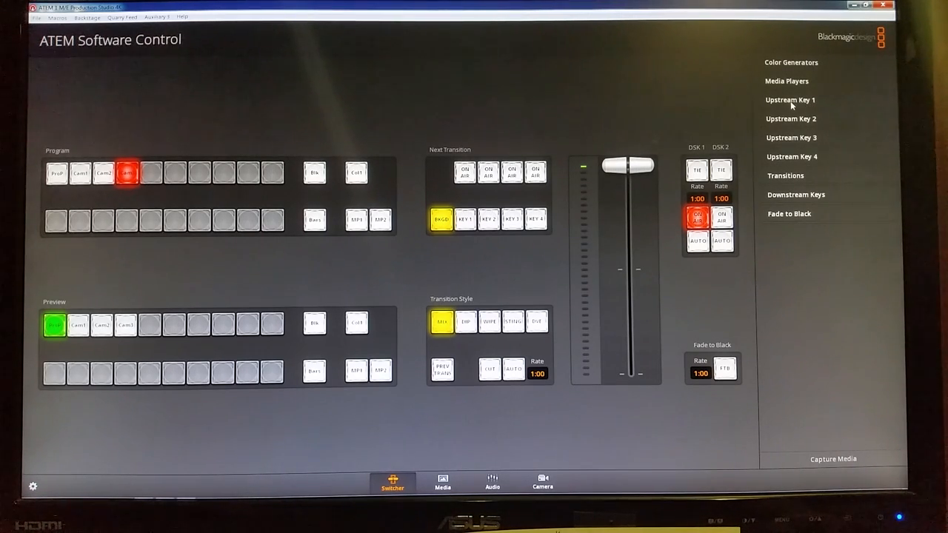
# Step: Expand Upstream Key 1's Luma settings showing Pro Presenter fill, key source and mask
pyautogui.click(791, 100)
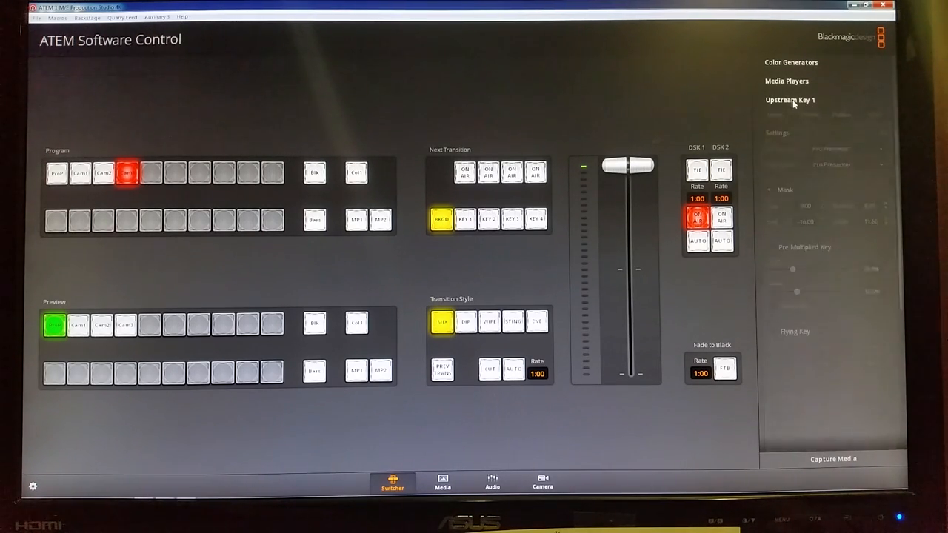
pyautogui.click(791, 119)
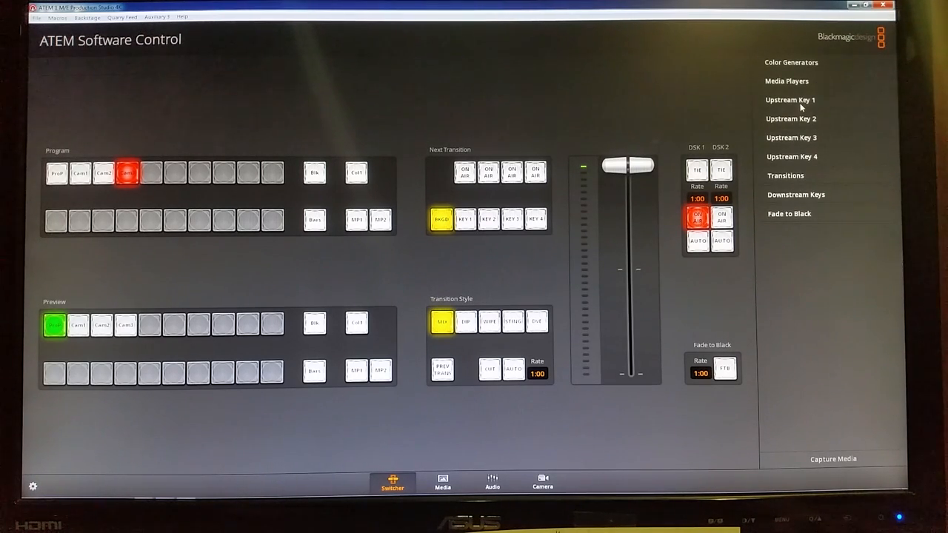
pyautogui.click(791, 99)
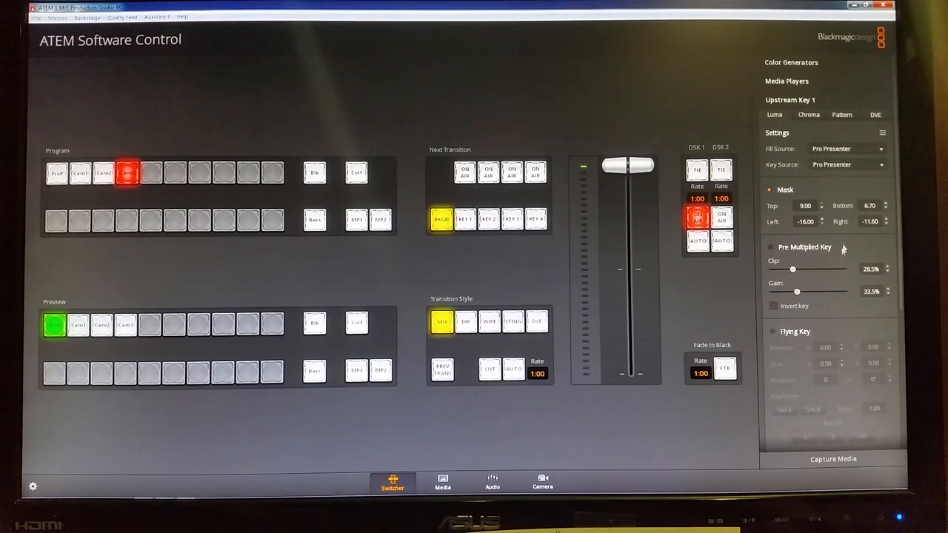
pyautogui.moveTo(834, 201)
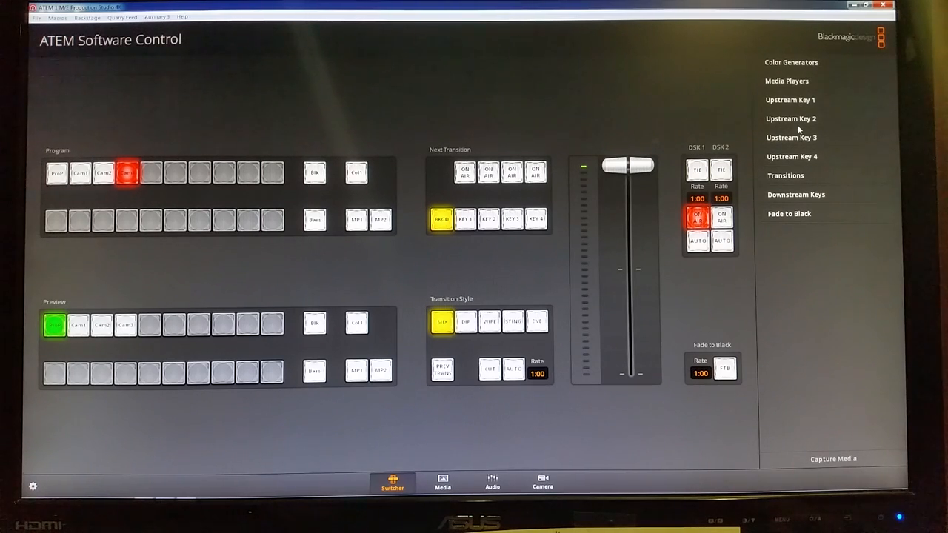
pyautogui.click(790, 100)
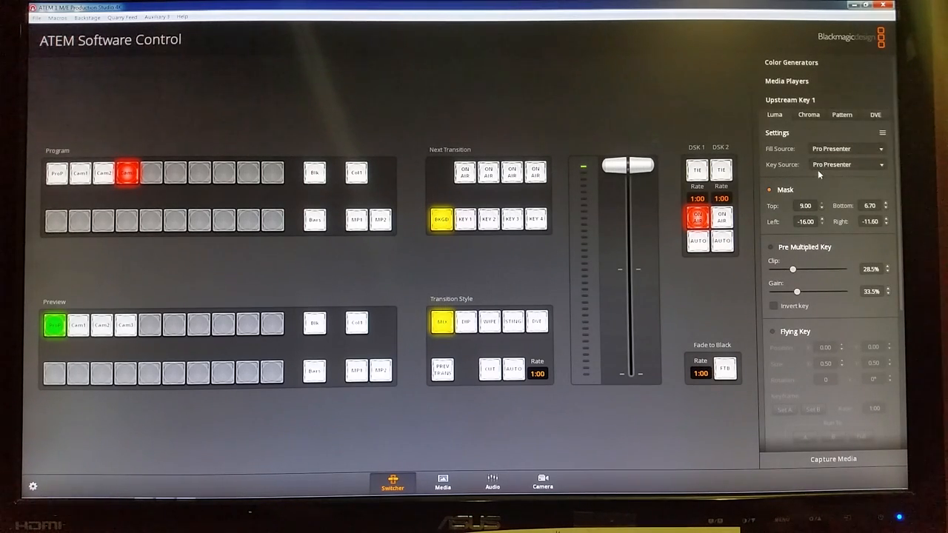
pyautogui.scroll(-3)
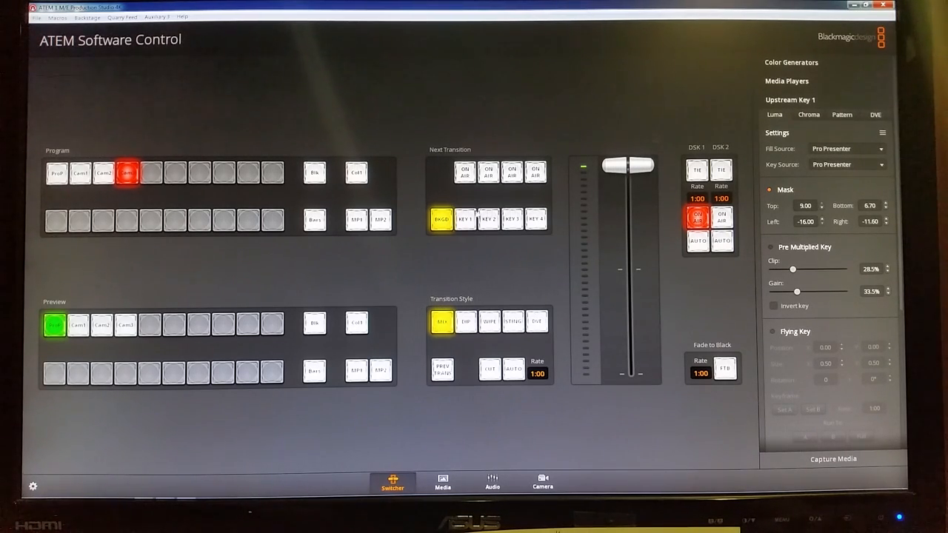
pyautogui.click(464, 221)
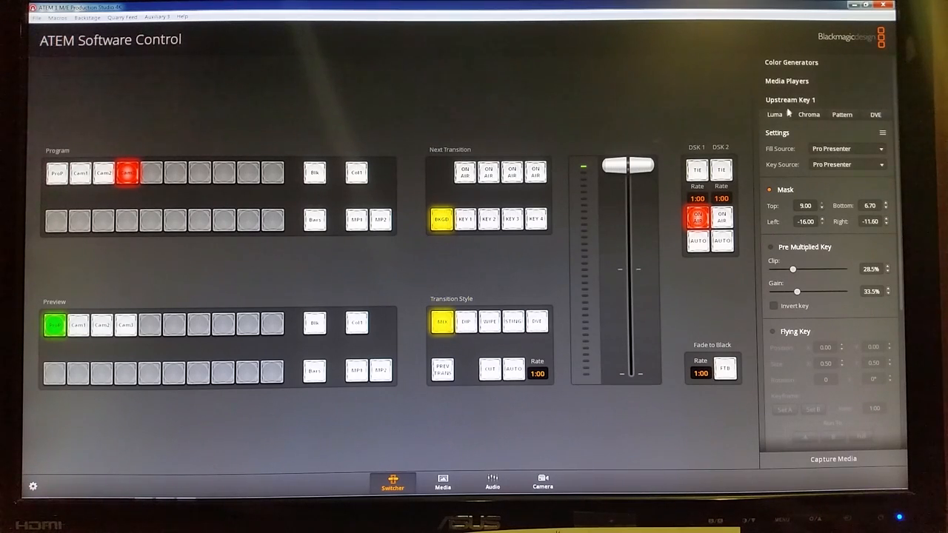
# Step: Open Upstream Key 2, add KEY 2 to Next Transition, and toggle it on and off air
pyautogui.click(791, 118)
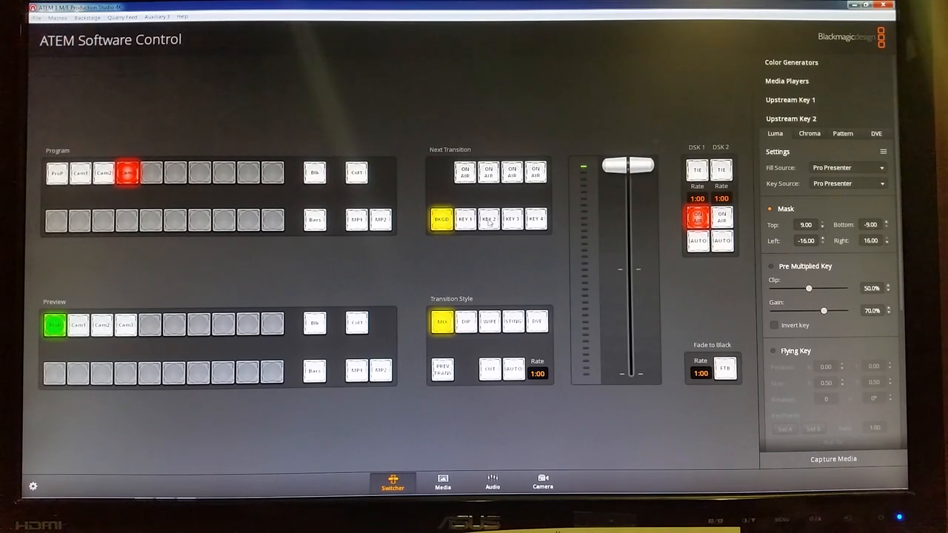
pyautogui.click(493, 220)
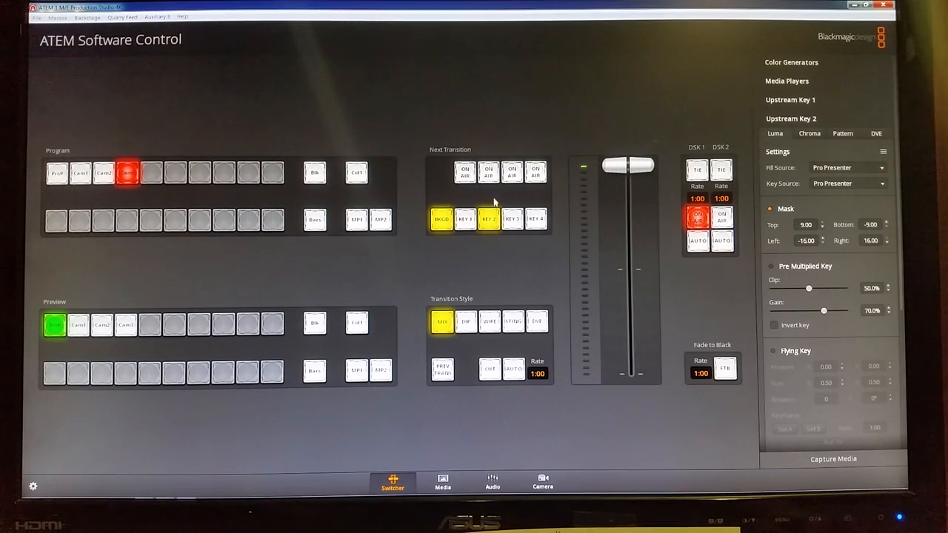
pyautogui.click(487, 173)
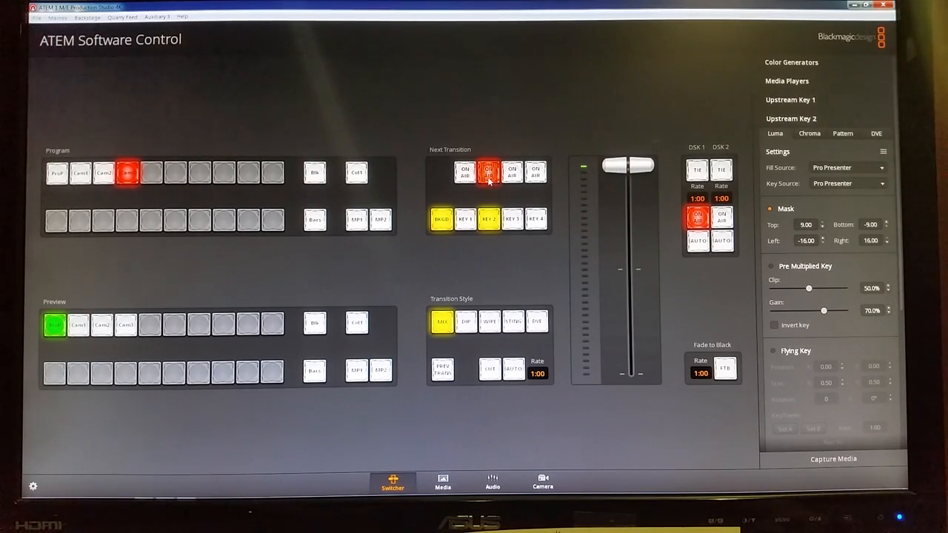
pyautogui.click(485, 172)
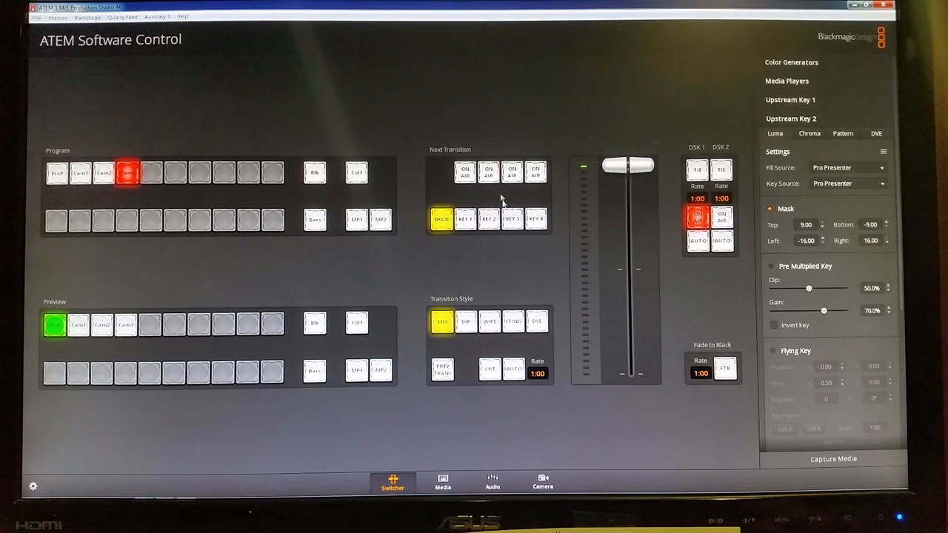
pyautogui.moveTo(685, 182)
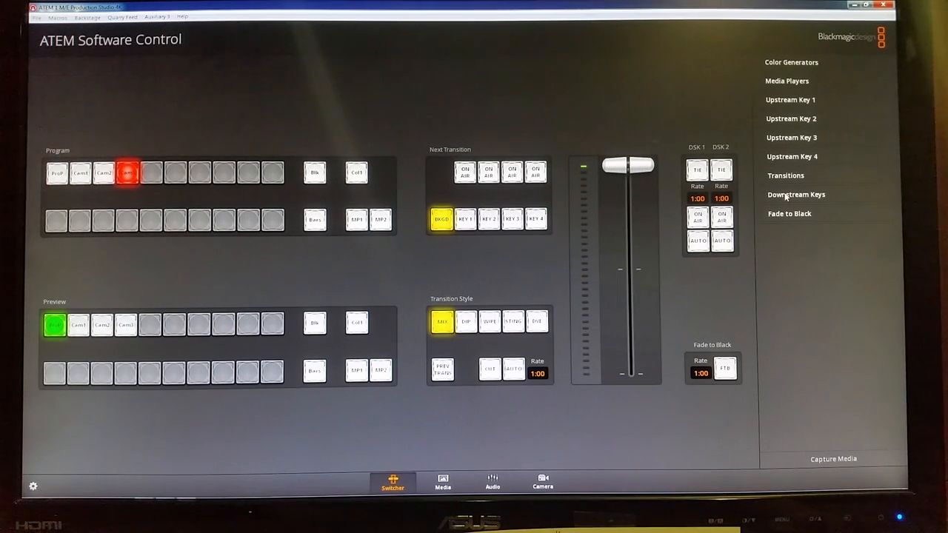
pyautogui.click(795, 194)
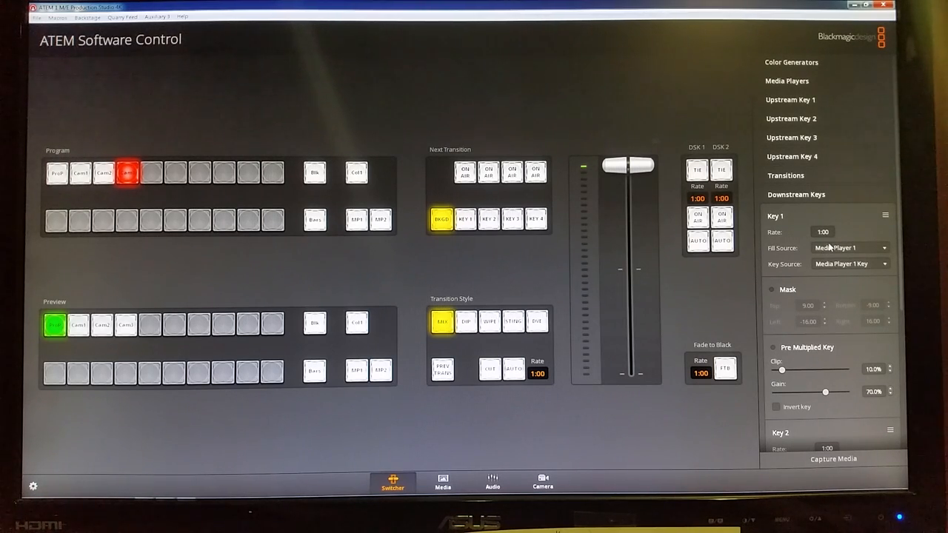
pyautogui.moveTo(460, 281)
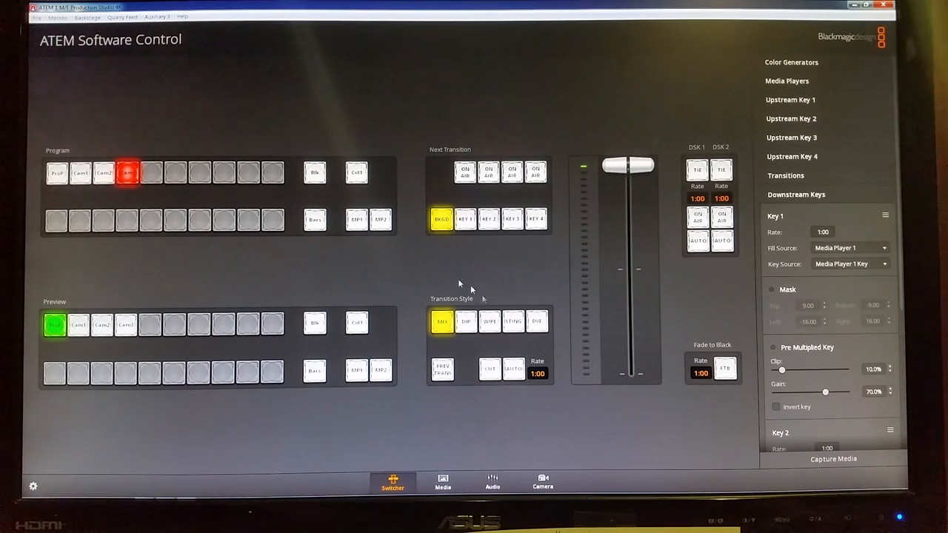
pyautogui.moveTo(472, 399)
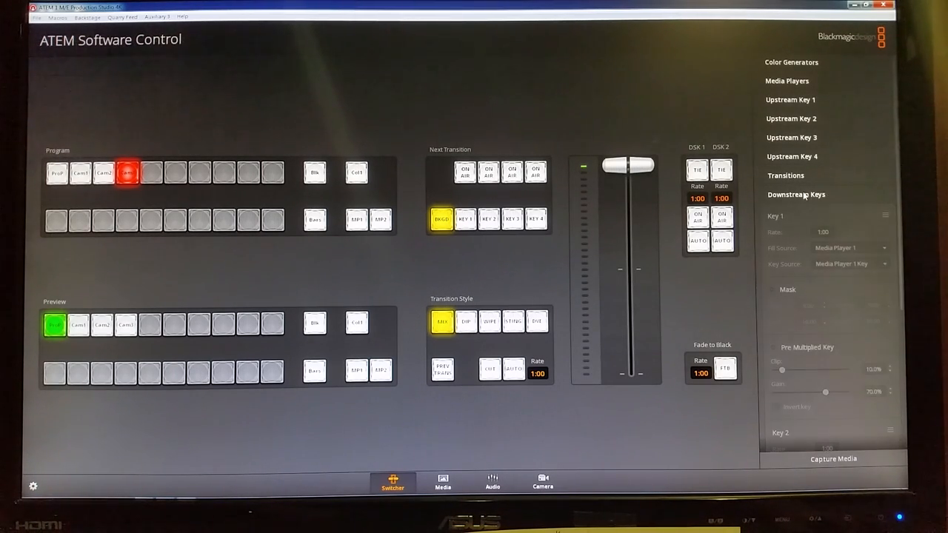
pyautogui.scroll(-3)
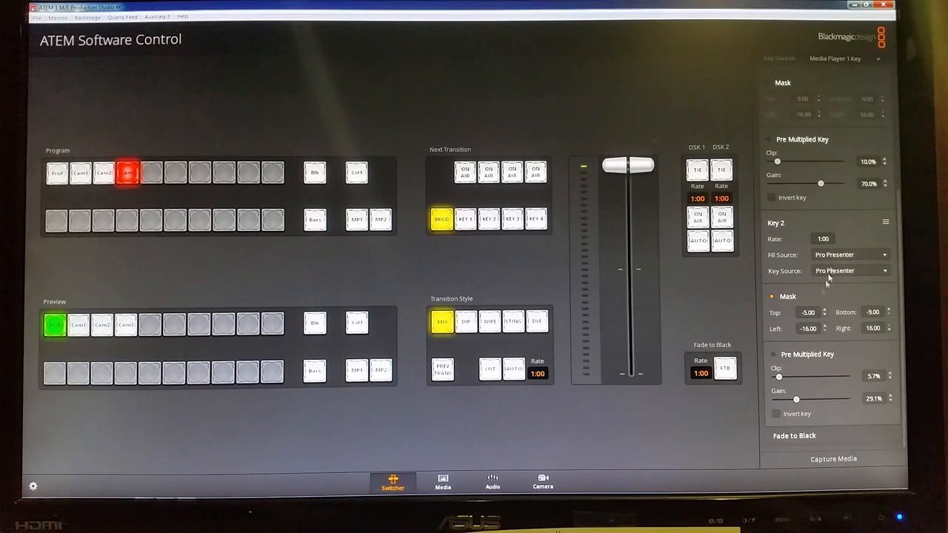
pyautogui.moveTo(837, 255)
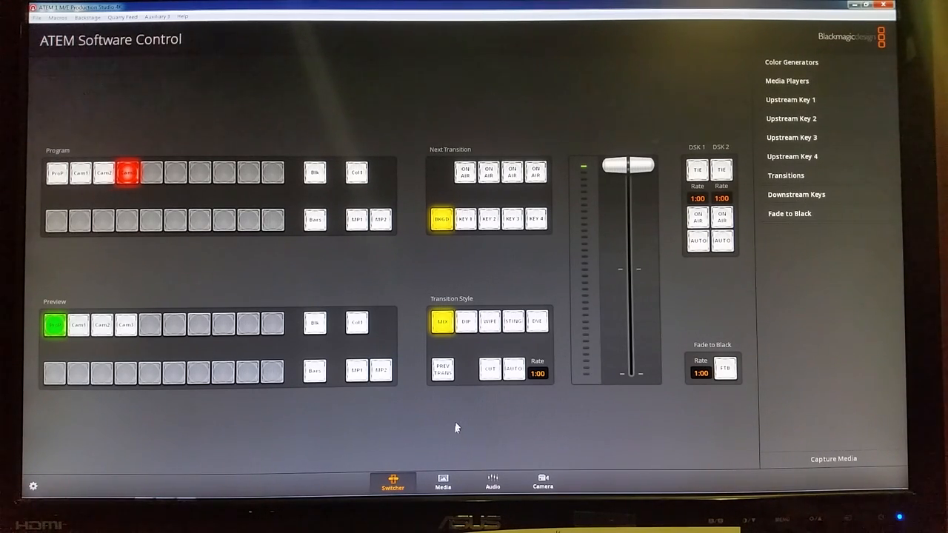
pyautogui.moveTo(444, 483)
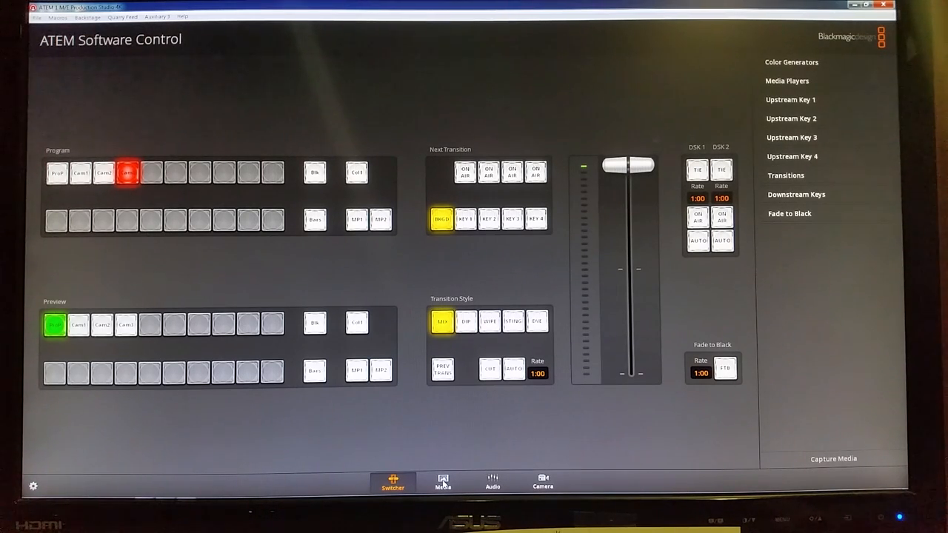
pyautogui.moveTo(435, 425)
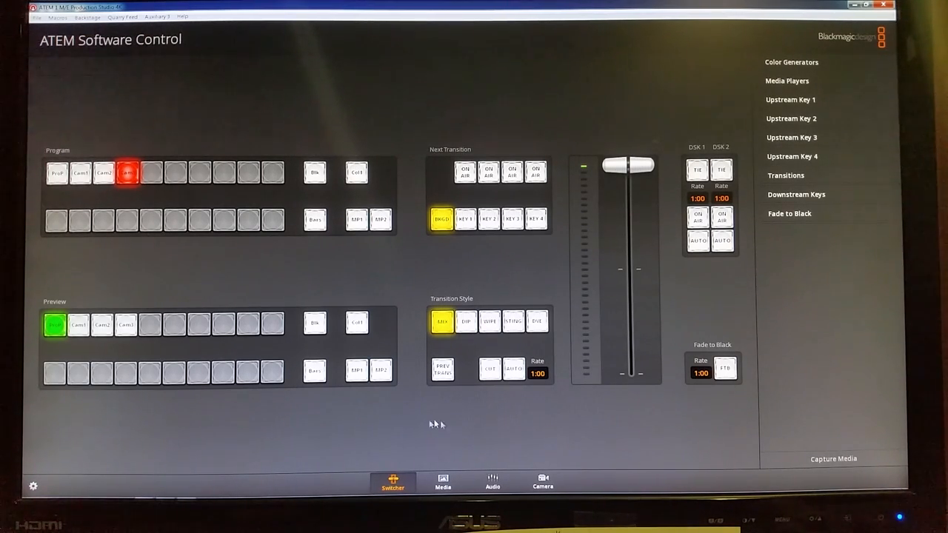
# Step: Go to the Media page and expand Favourites in the Local Library
pyautogui.click(440, 483)
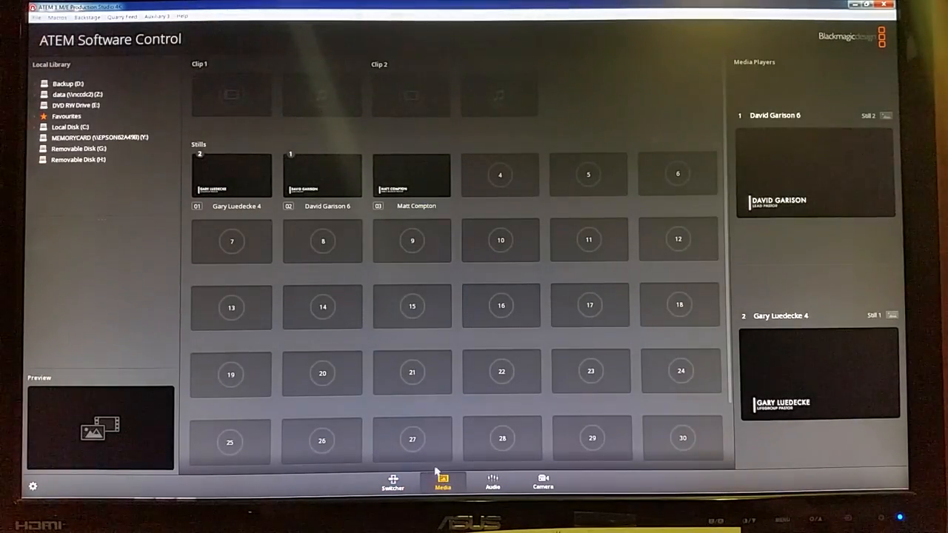
pyautogui.moveTo(666, 330)
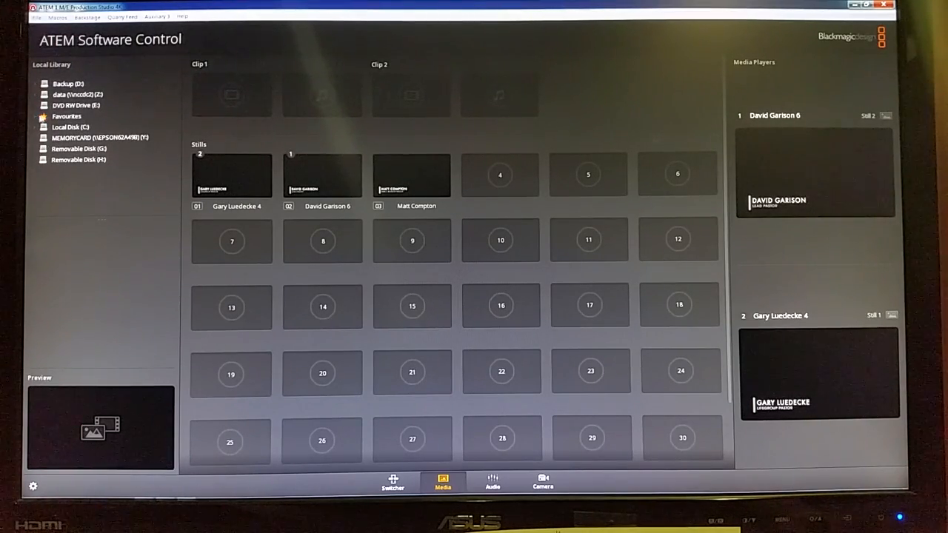
pyautogui.click(44, 117)
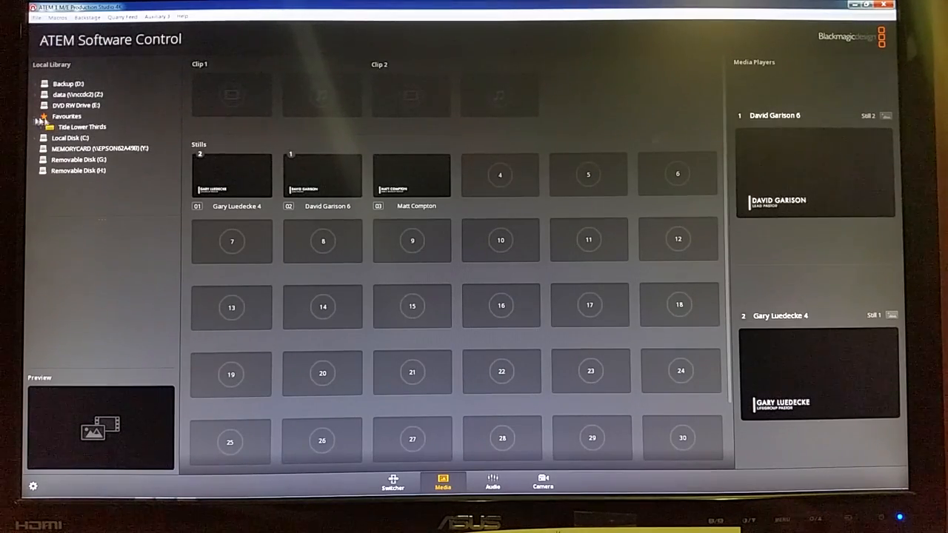
pyautogui.click(82, 127)
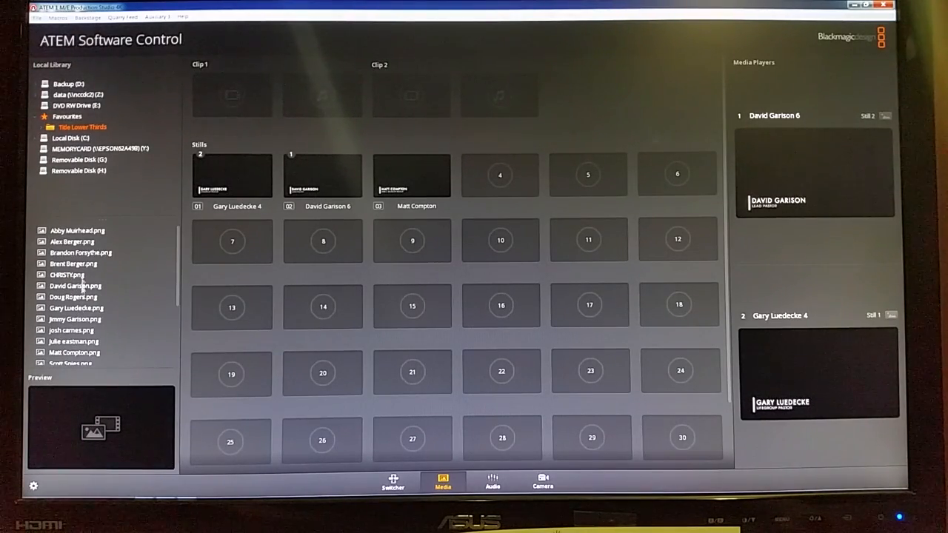
pyautogui.scroll(-3)
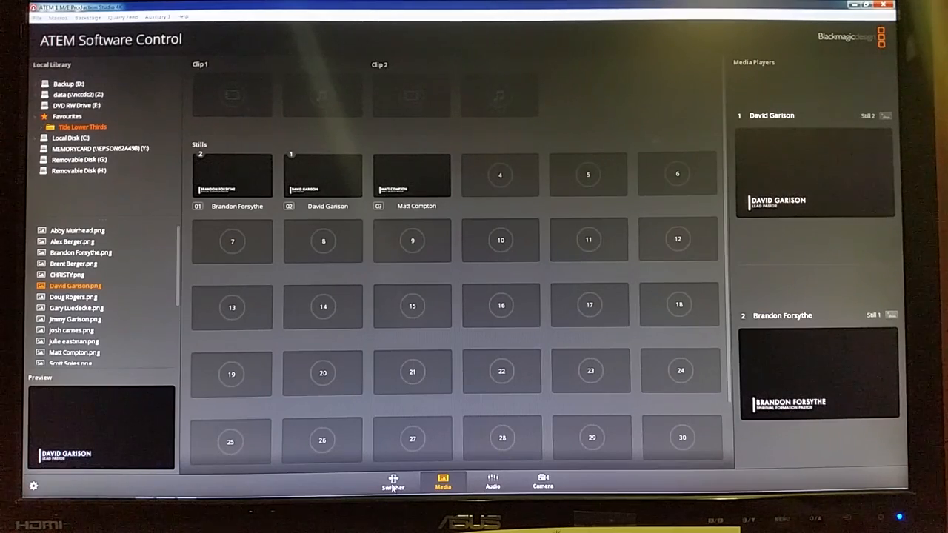
pyautogui.moveTo(808, 167)
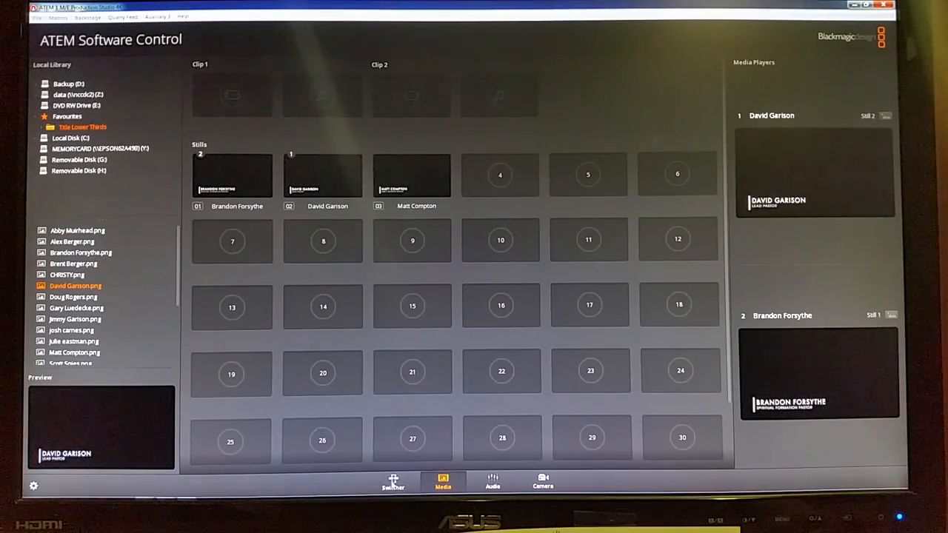
pyautogui.click(392, 483)
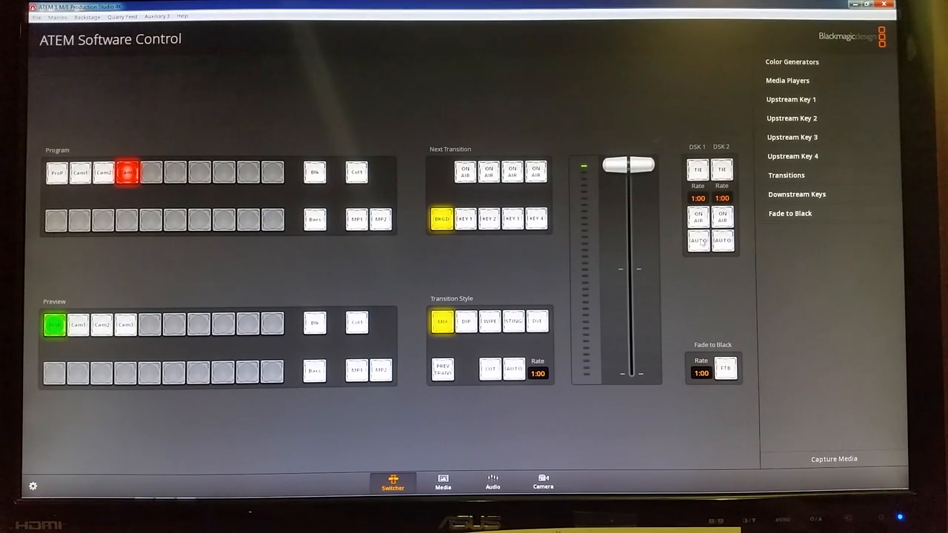
# Step: Take downstream key 1 on air, then auto-transition it off
pyautogui.click(697, 217)
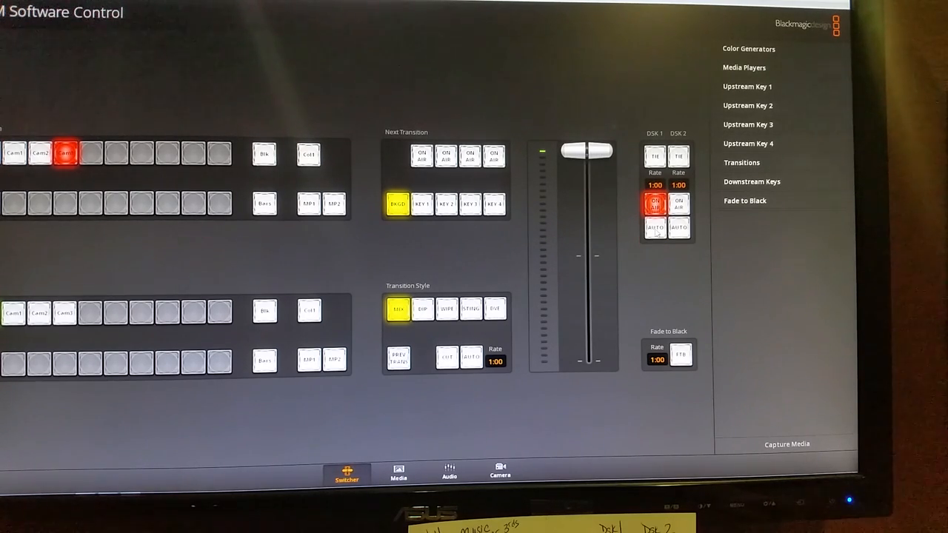
pyautogui.click(655, 204)
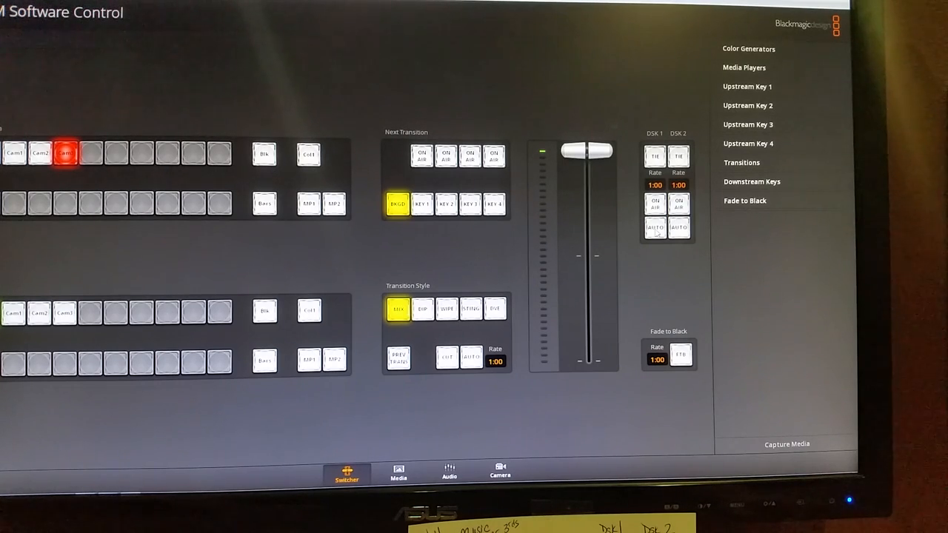
pyautogui.click(745, 68)
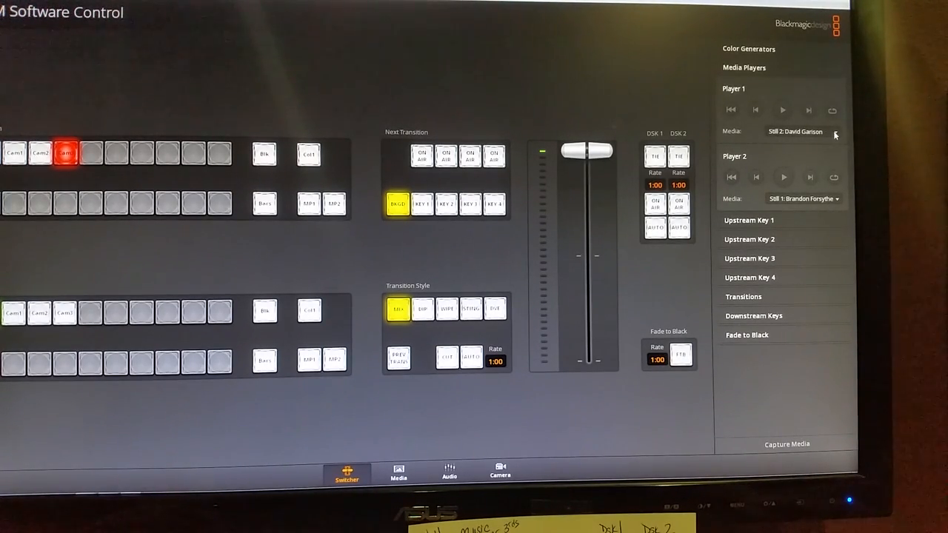
pyautogui.click(802, 131)
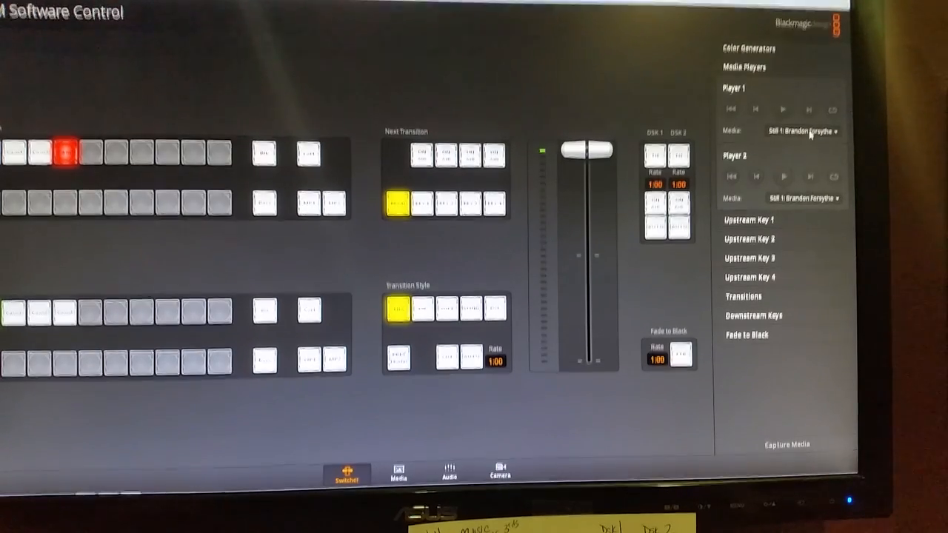
pyautogui.click(803, 130)
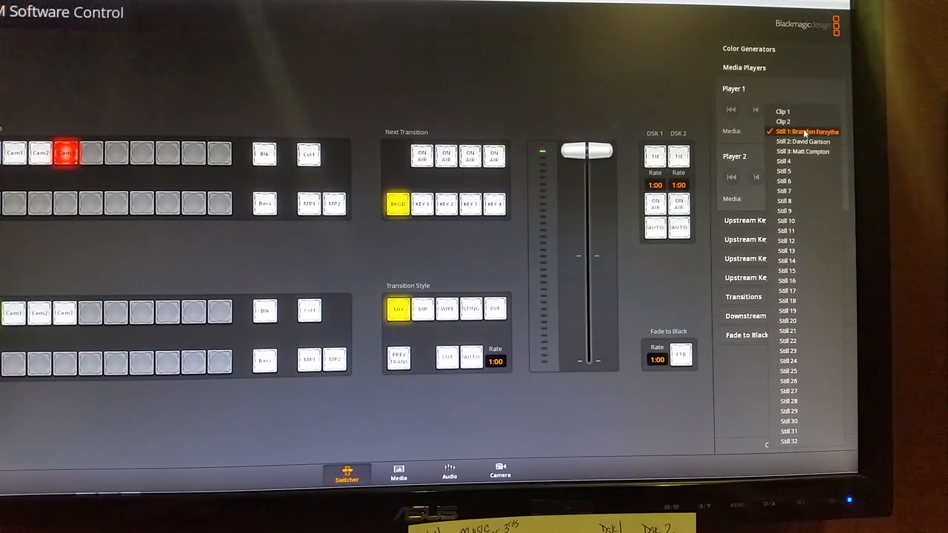
pyautogui.click(806, 131)
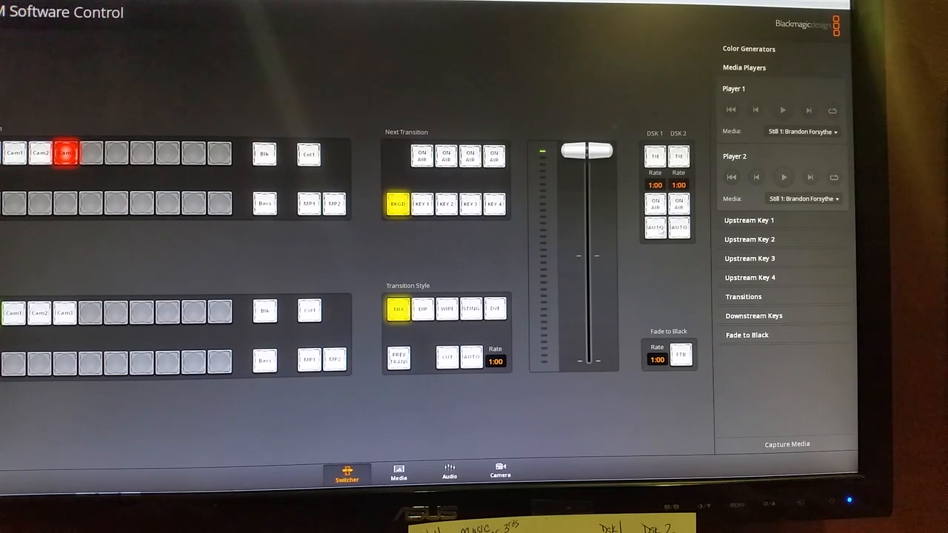
pyautogui.click(656, 203)
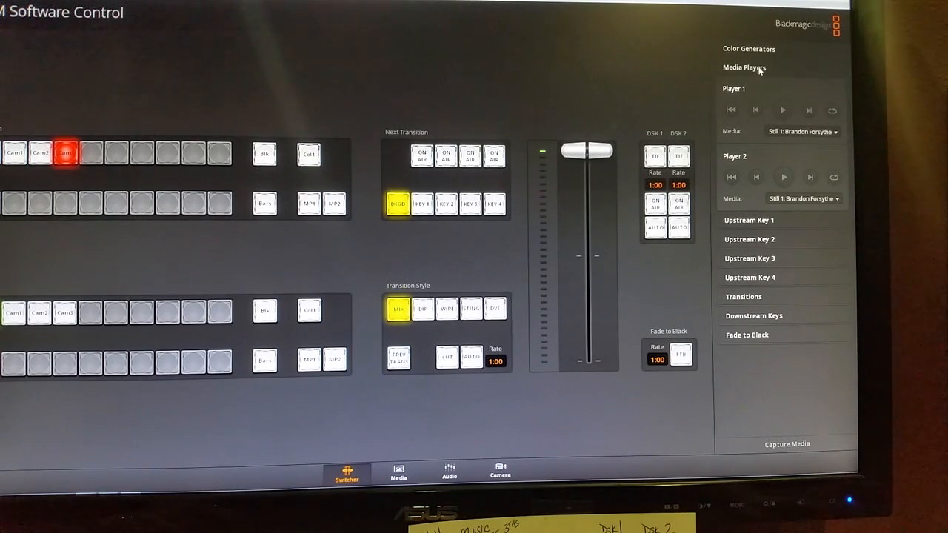
# Step: Show Downstream Key 1 and 2 sources, masks and pre-multiplied key settings, then view the Audio mixer
pyautogui.click(749, 67)
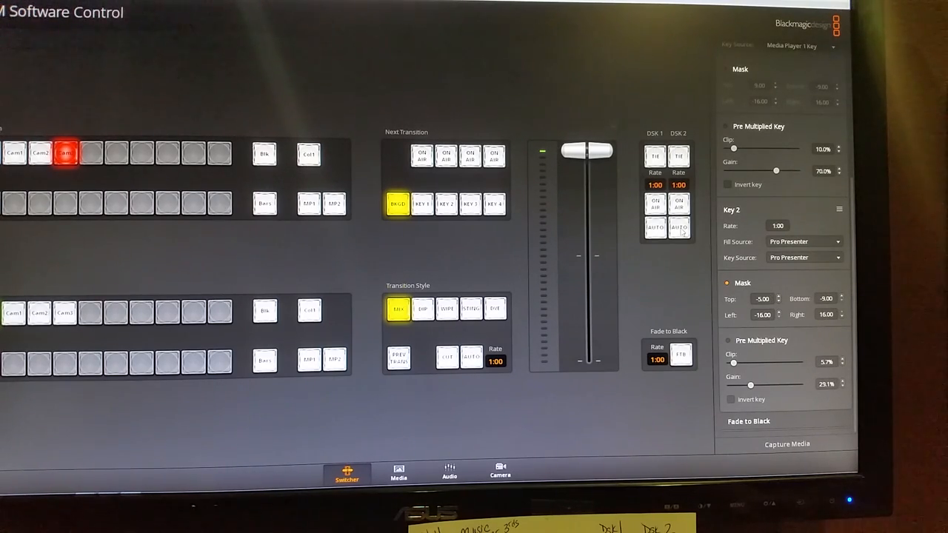
pyautogui.click(678, 206)
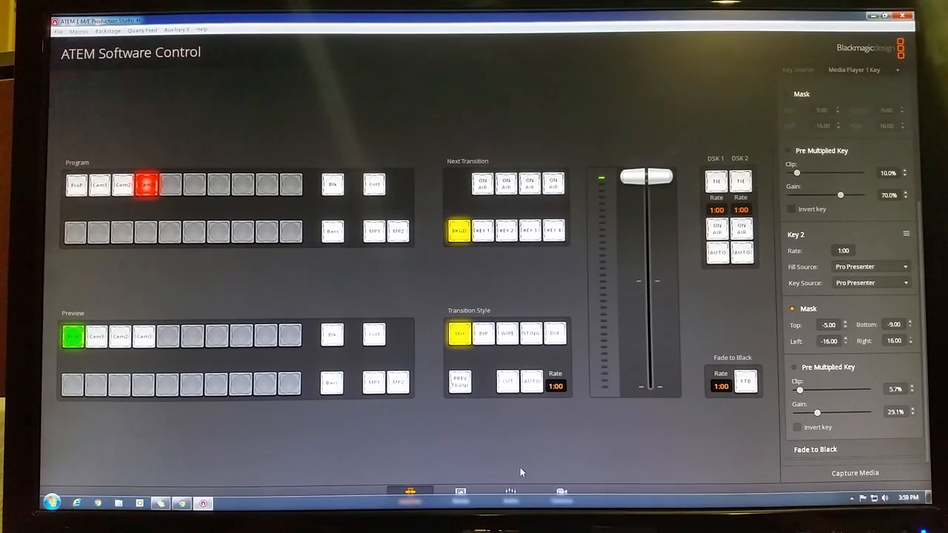
pyautogui.click(508, 497)
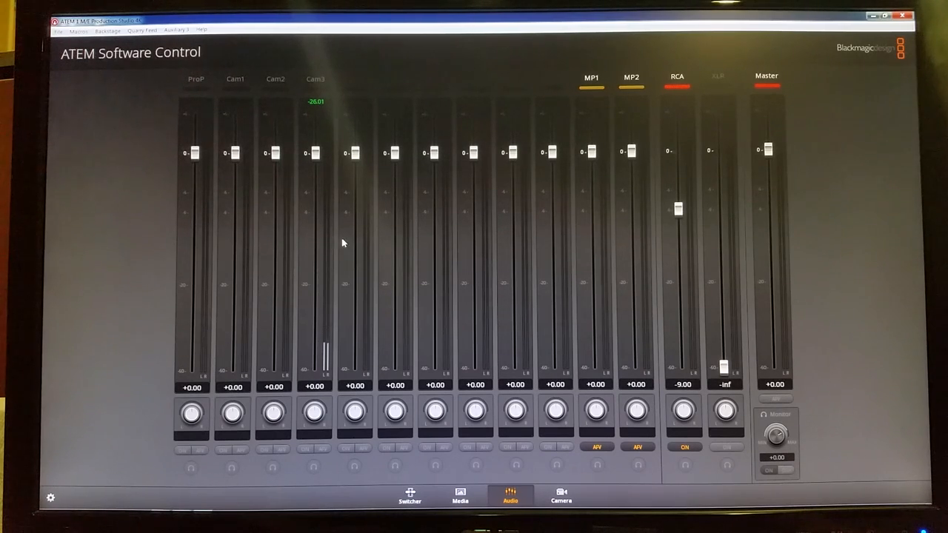
pyautogui.moveTo(493, 237)
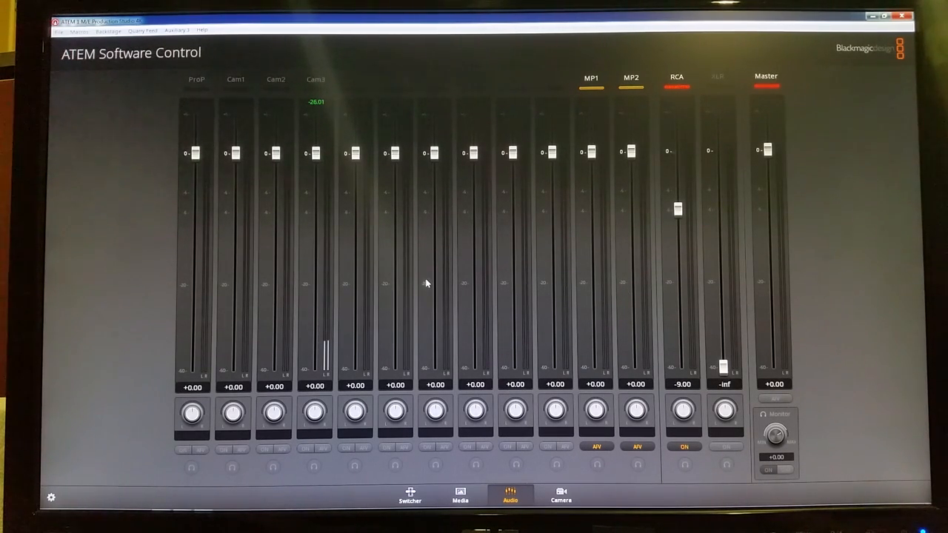
pyautogui.moveTo(668, 292)
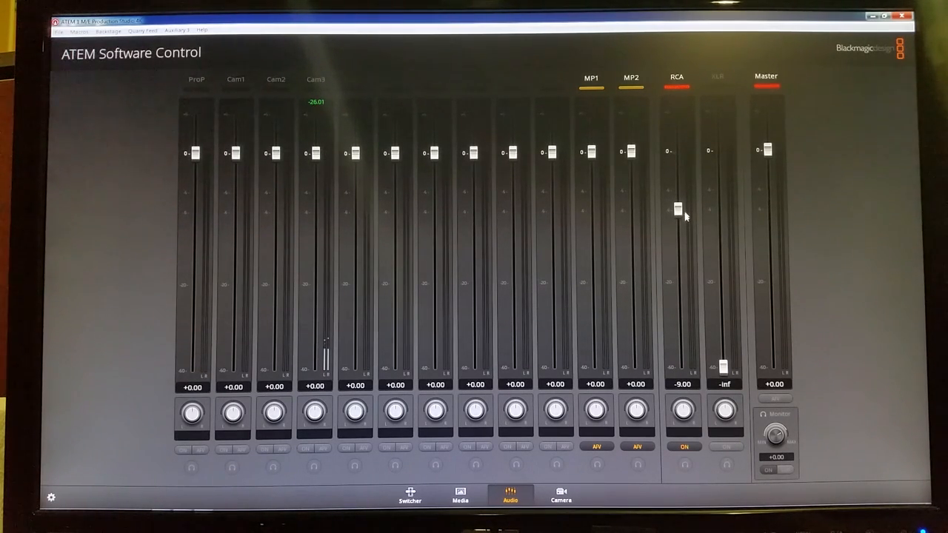
pyautogui.moveTo(686, 231)
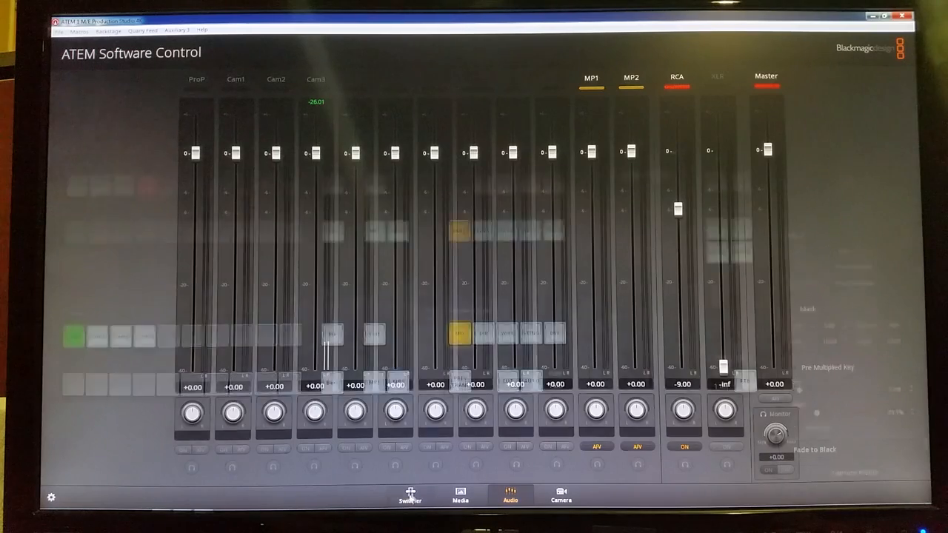
# Step: Back on the Switcher page, show Capture Setup with Intensity Pro source and AVI Motion JPEG format
pyautogui.click(410, 502)
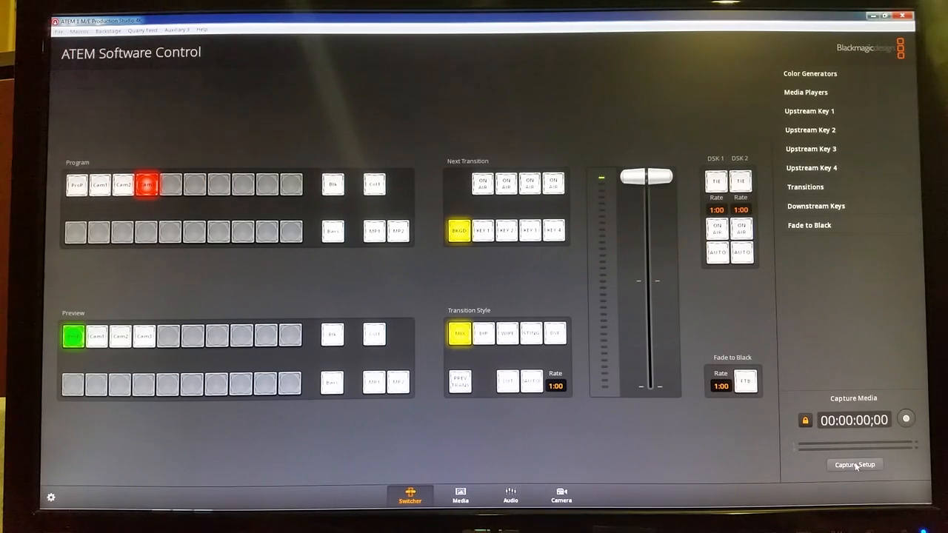
pyautogui.click(855, 465)
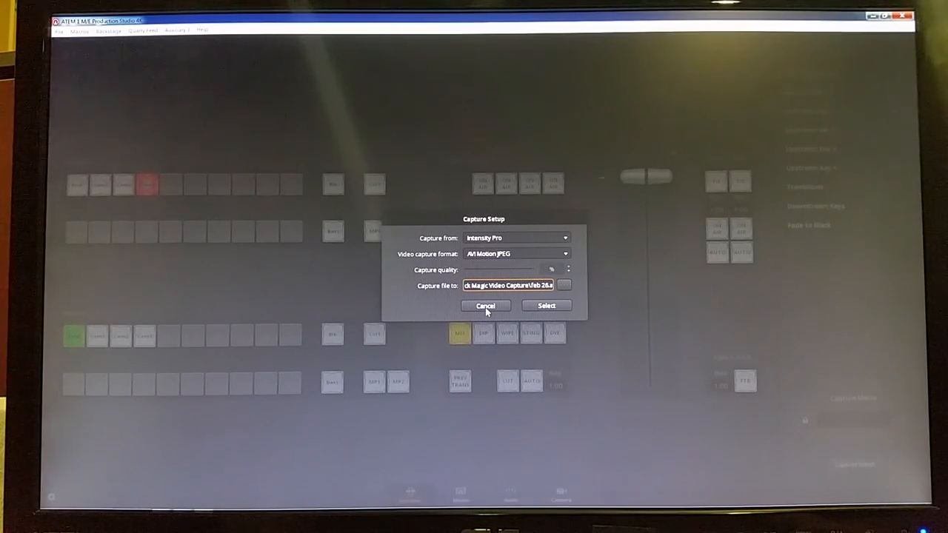
# Step: Dismiss Capture Setup, then record a capture for about 24 seconds and stop it
pyautogui.click(486, 305)
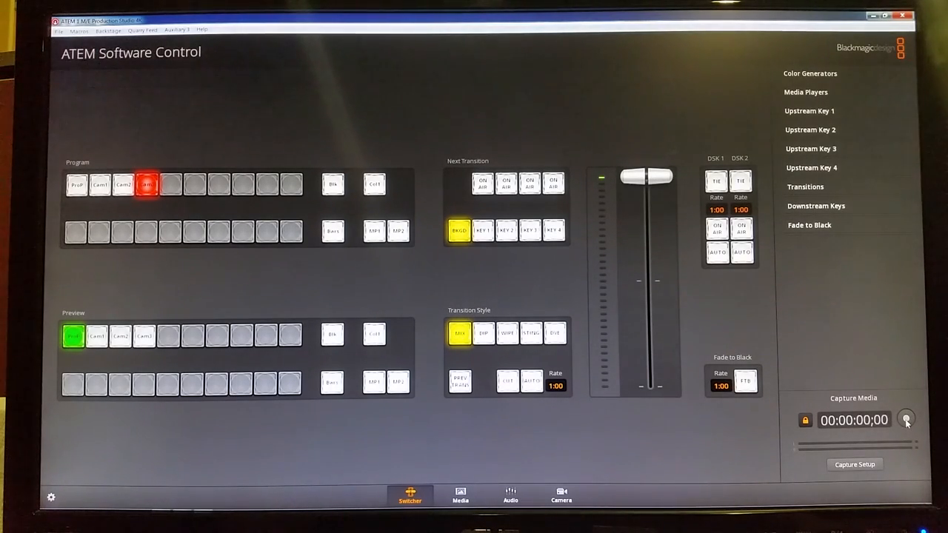
pyautogui.click(906, 420)
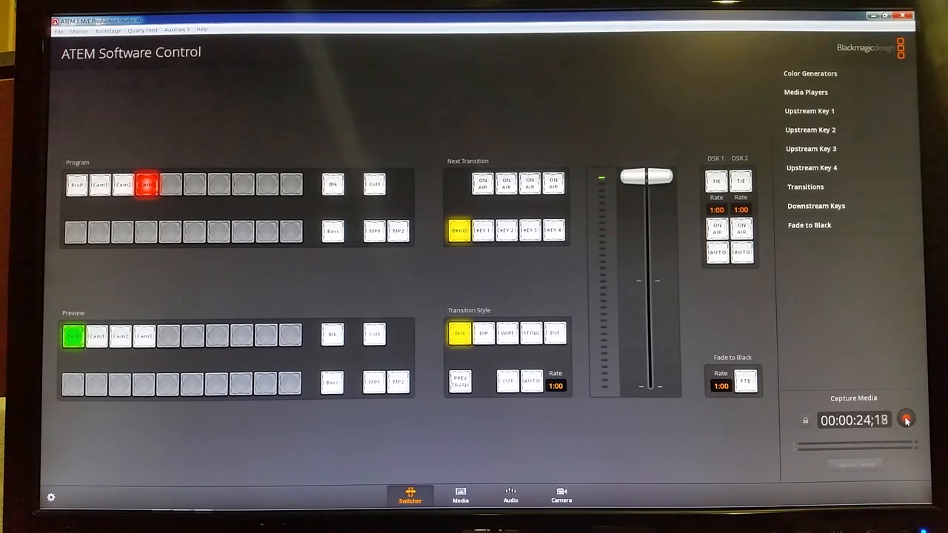
pyautogui.click(905, 421)
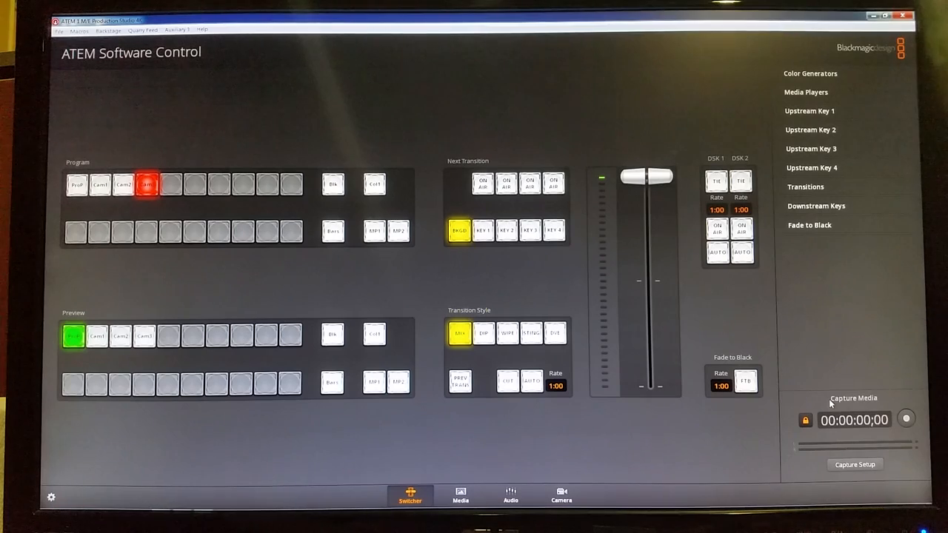
pyautogui.moveTo(806, 403)
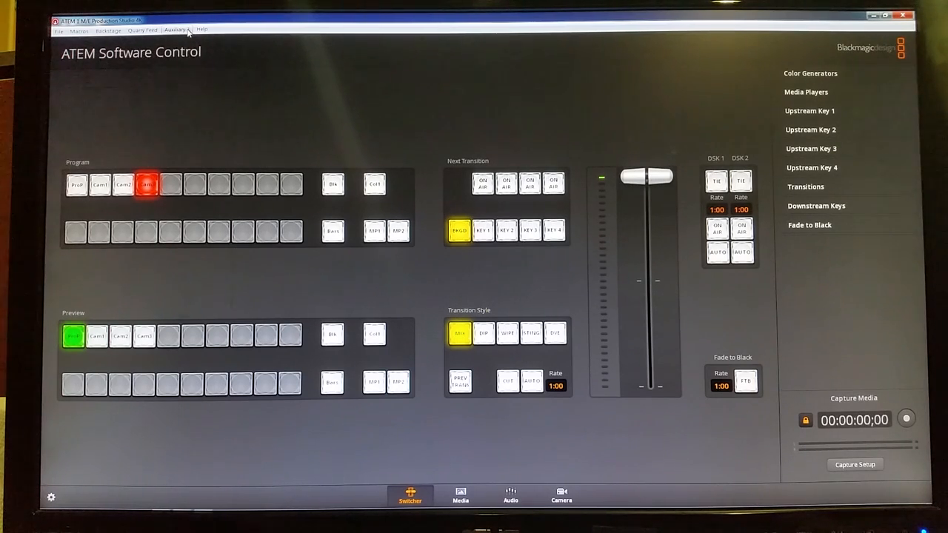
pyautogui.moveTo(111, 36)
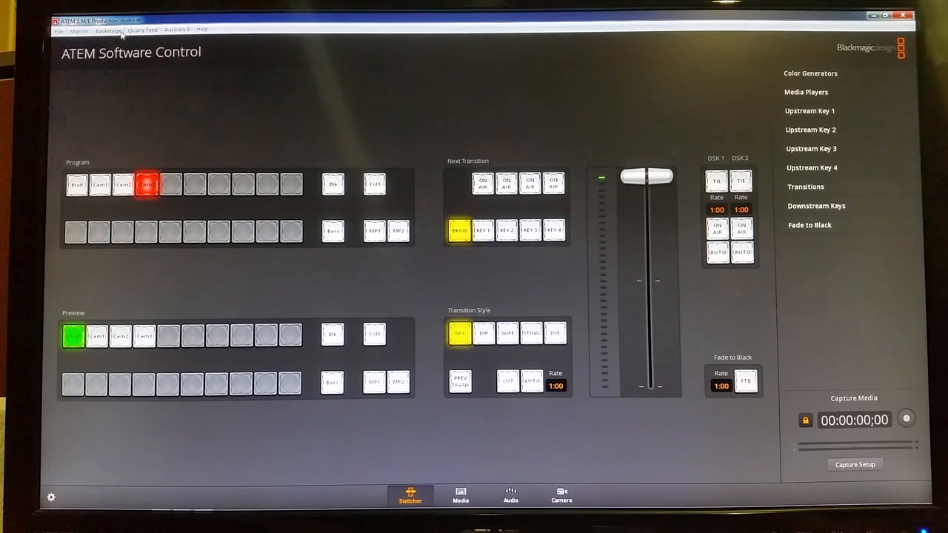
pyautogui.click(107, 32)
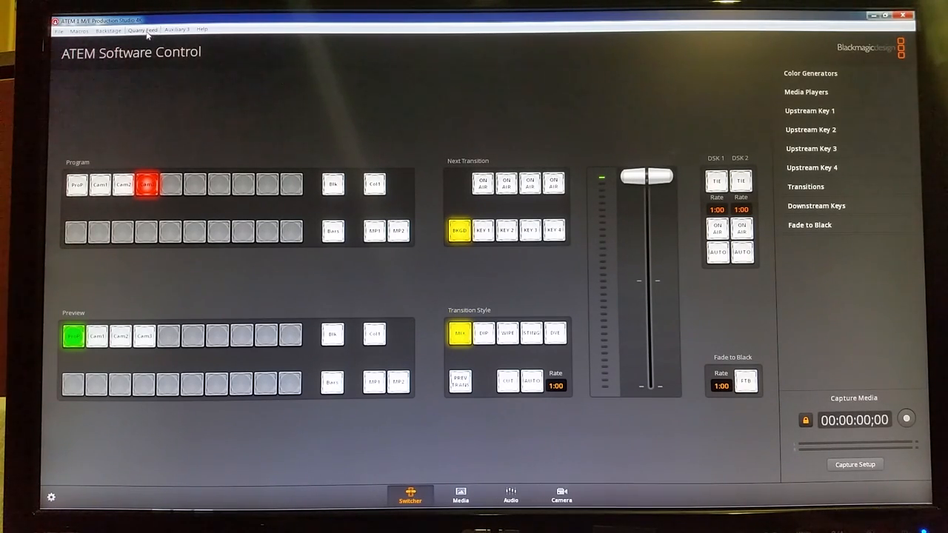
pyautogui.click(177, 29)
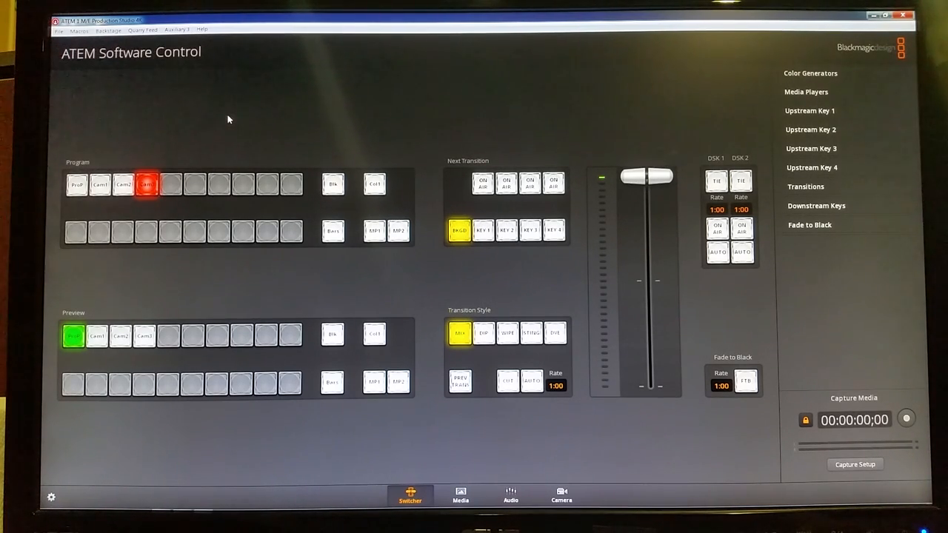
pyautogui.moveTo(333, 165)
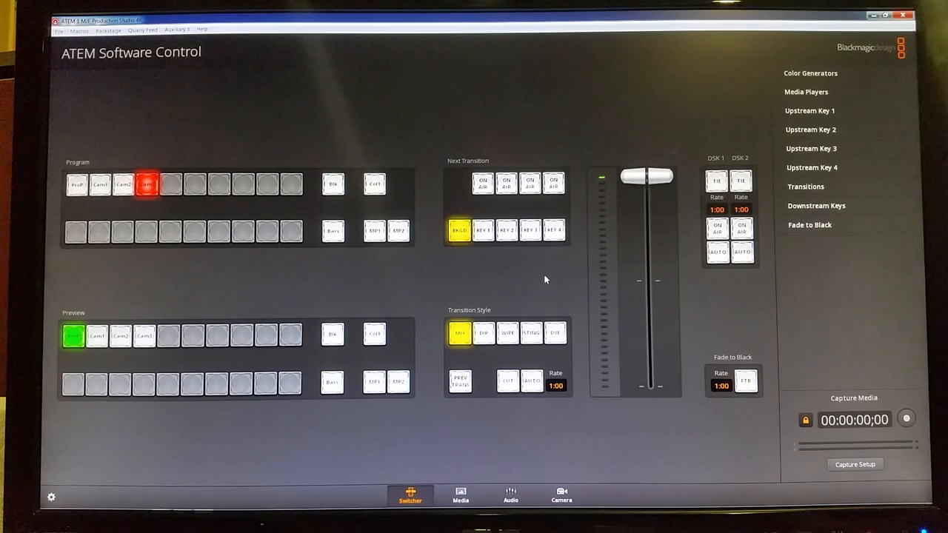
pyautogui.moveTo(534, 271)
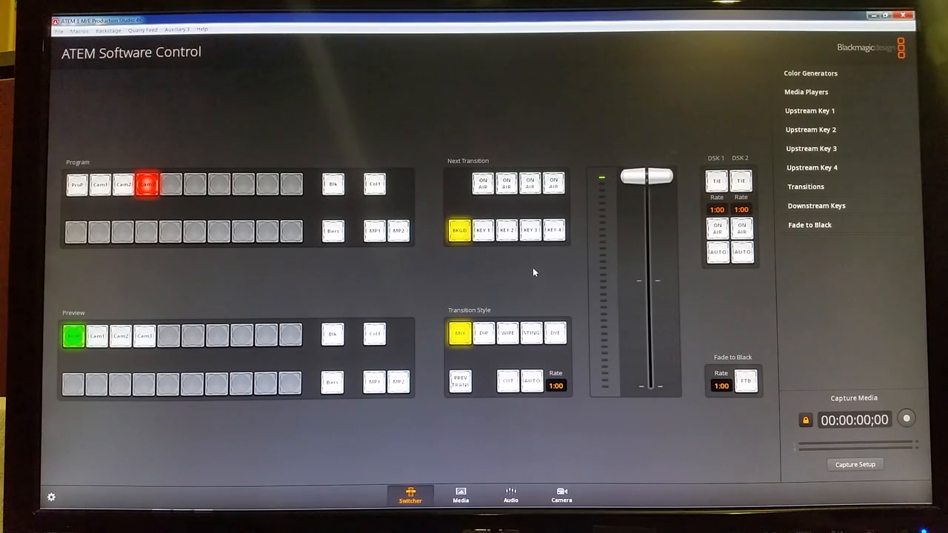
pyautogui.moveTo(358, 252)
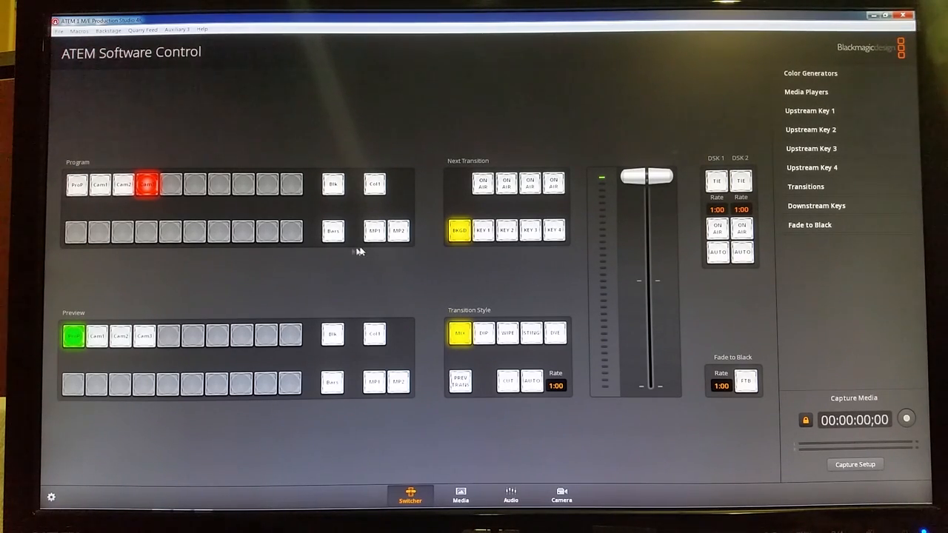